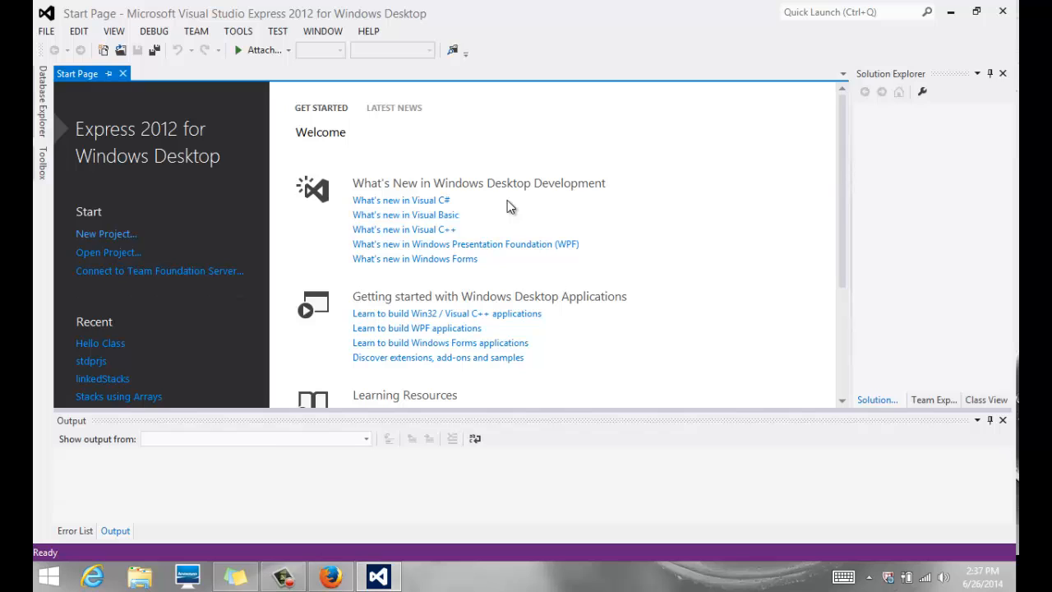
{"action": "mouse_move", "coordinate": [480, 286]}
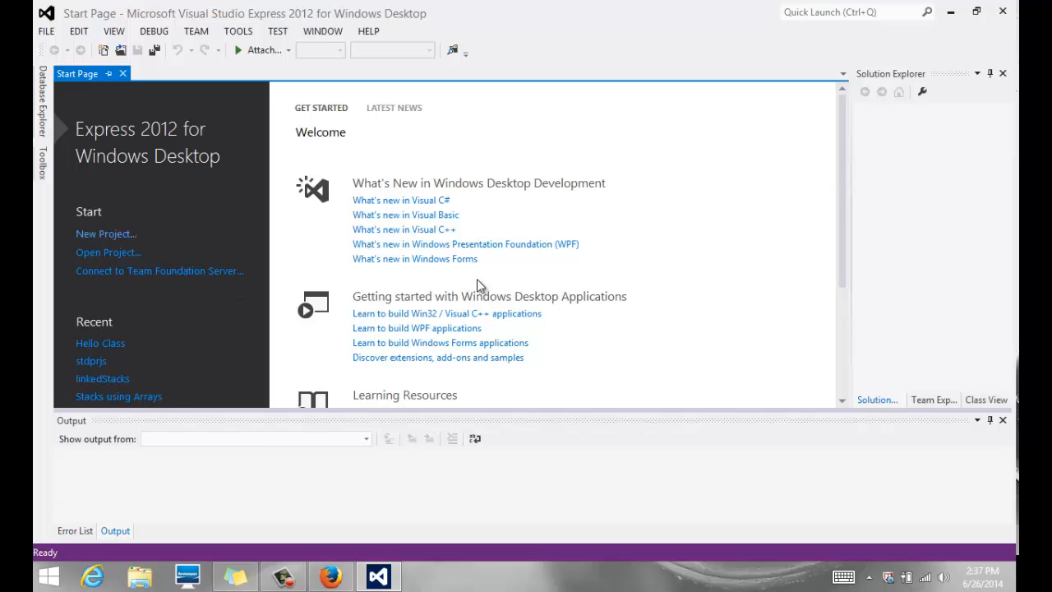
{"action": "mouse_move", "coordinate": [207, 102]}
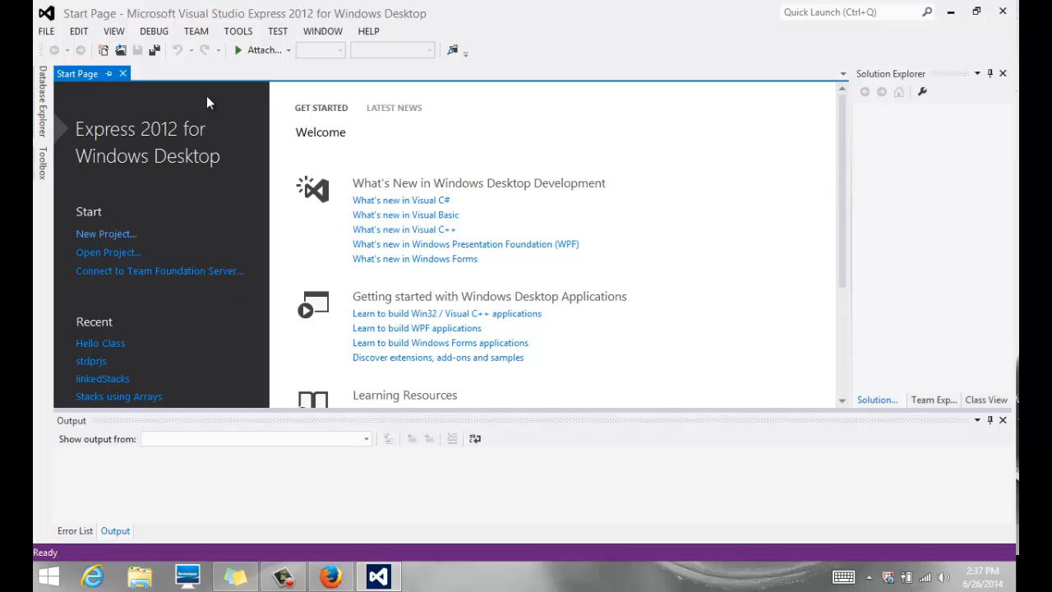
{"action": "mouse_move", "coordinate": [496, 277]}
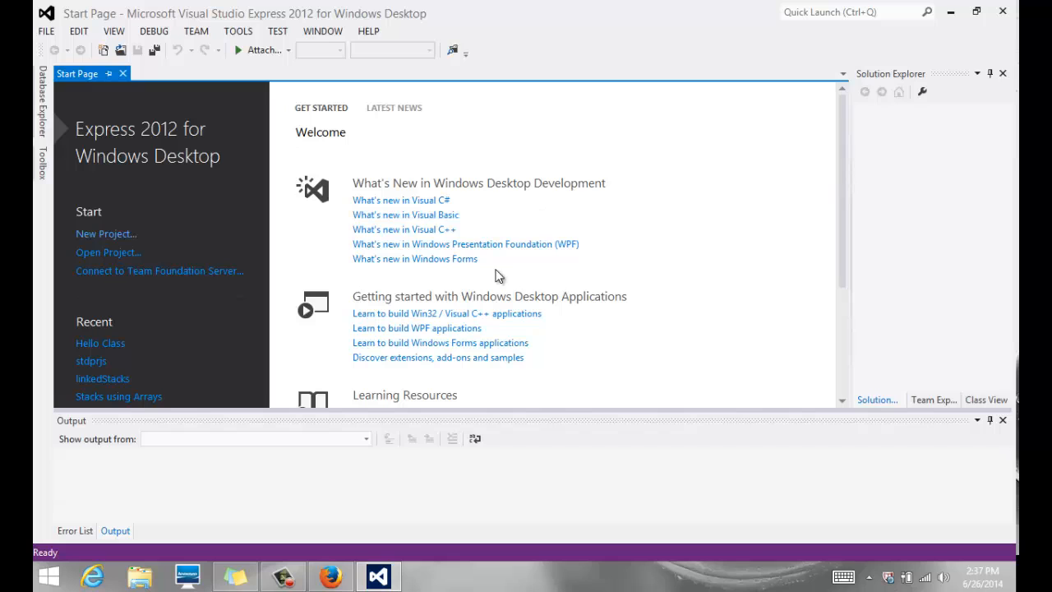
{"action": "mouse_move", "coordinate": [480, 273]}
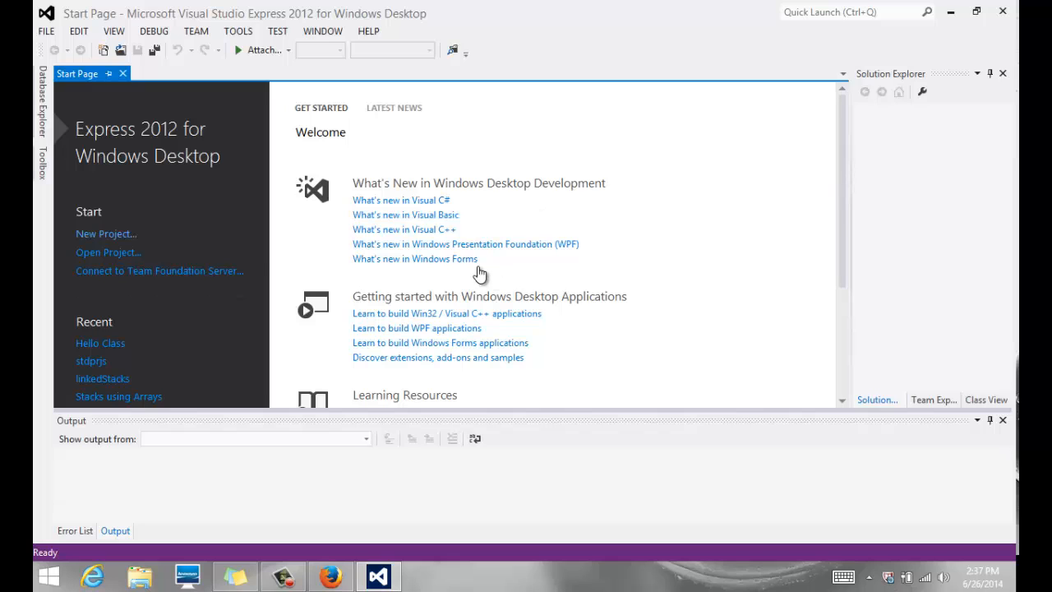
{"action": "mouse_move", "coordinate": [566, 138]}
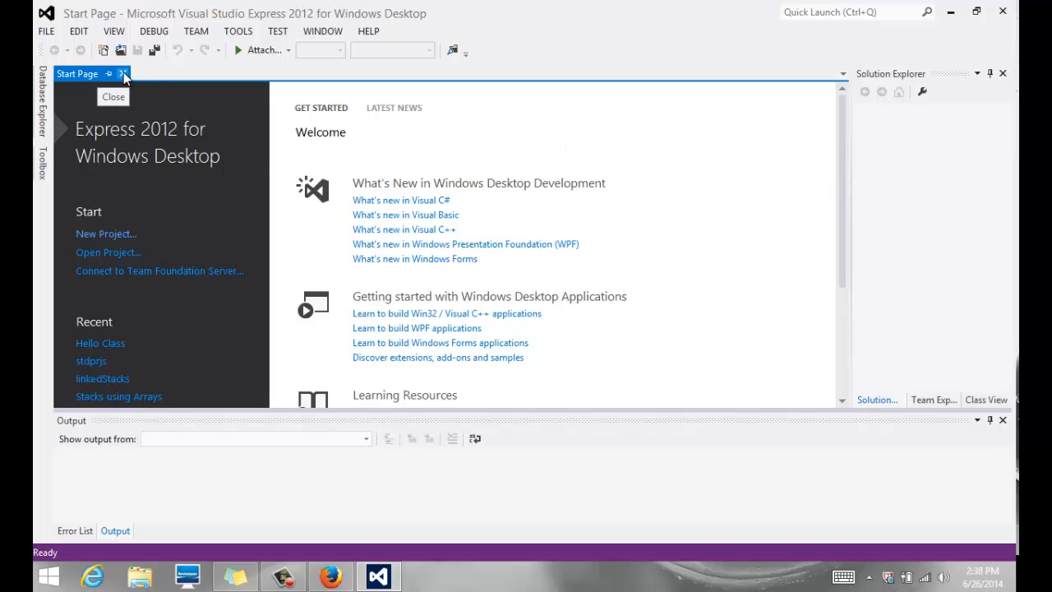
Start a new project using the Visual C++ Win32 Console Application template.
{"action": "left_click", "coordinate": [120, 74]}
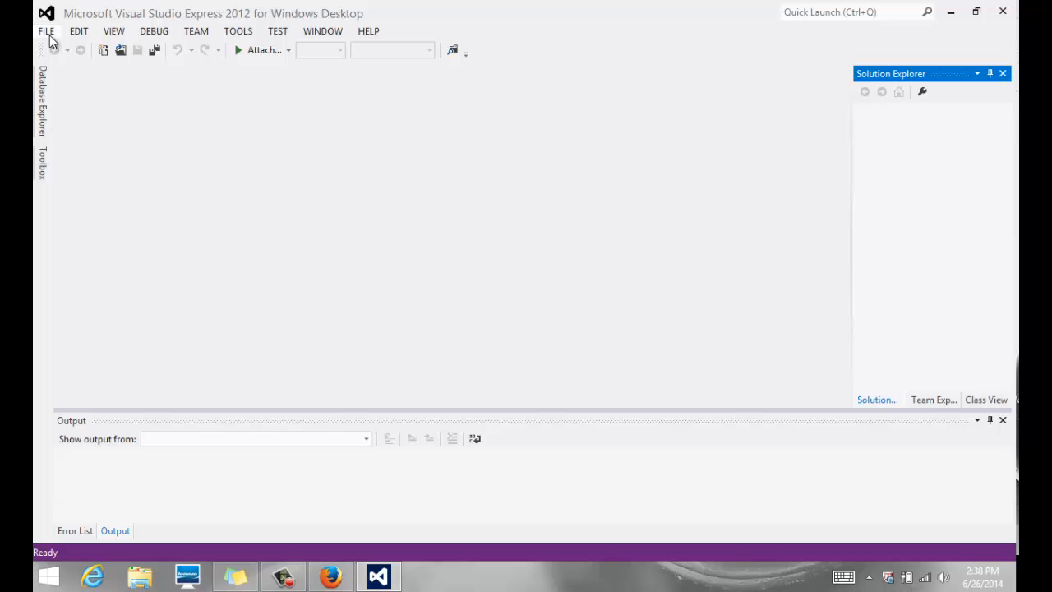
{"action": "left_click", "coordinate": [46, 30]}
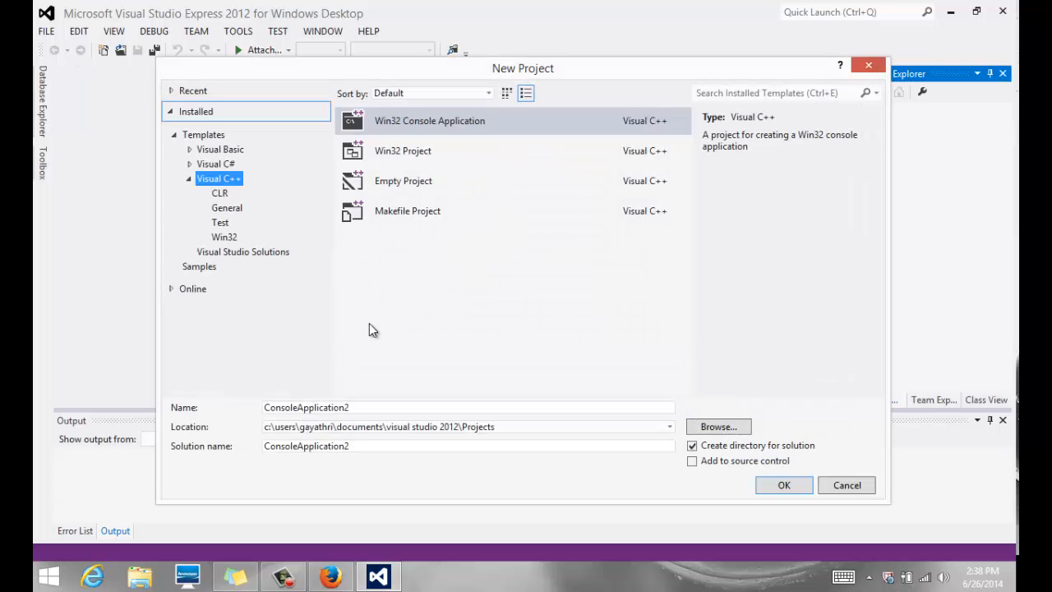
{"action": "left_click", "coordinate": [219, 178]}
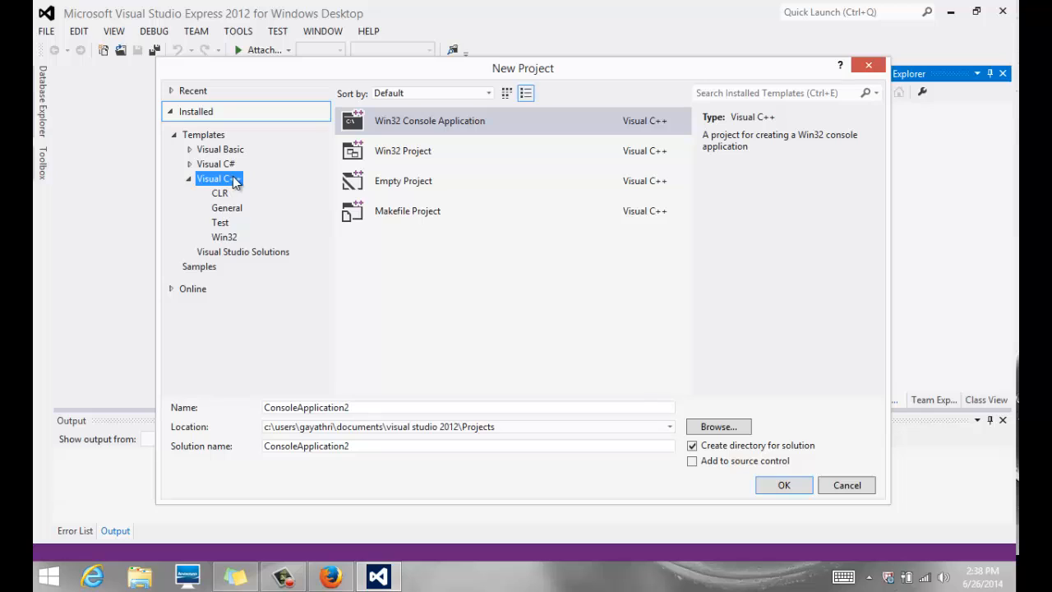
{"action": "mouse_move", "coordinate": [429, 121]}
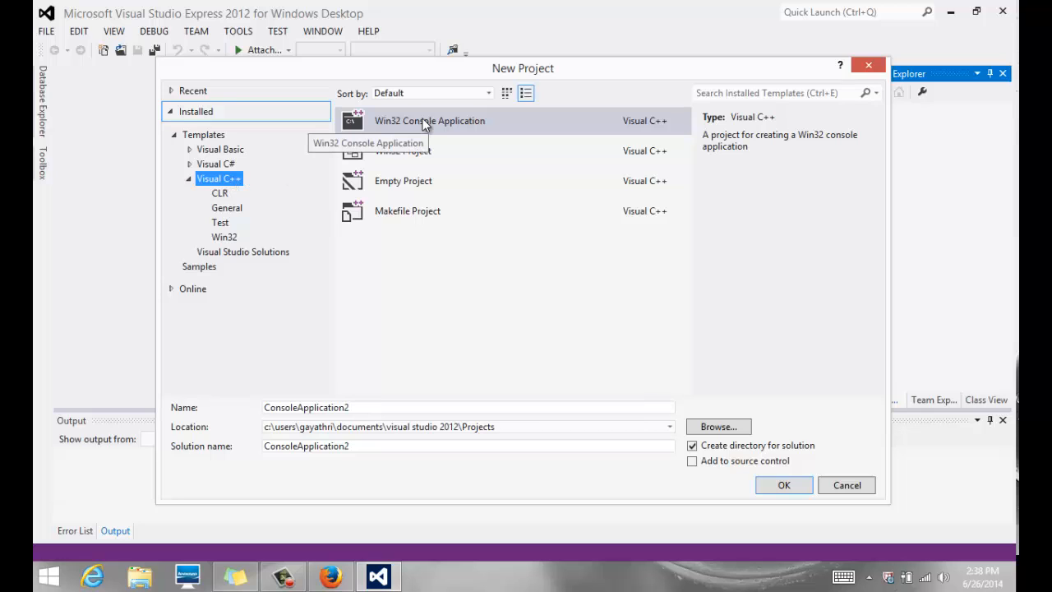
{"action": "left_click", "coordinate": [430, 122]}
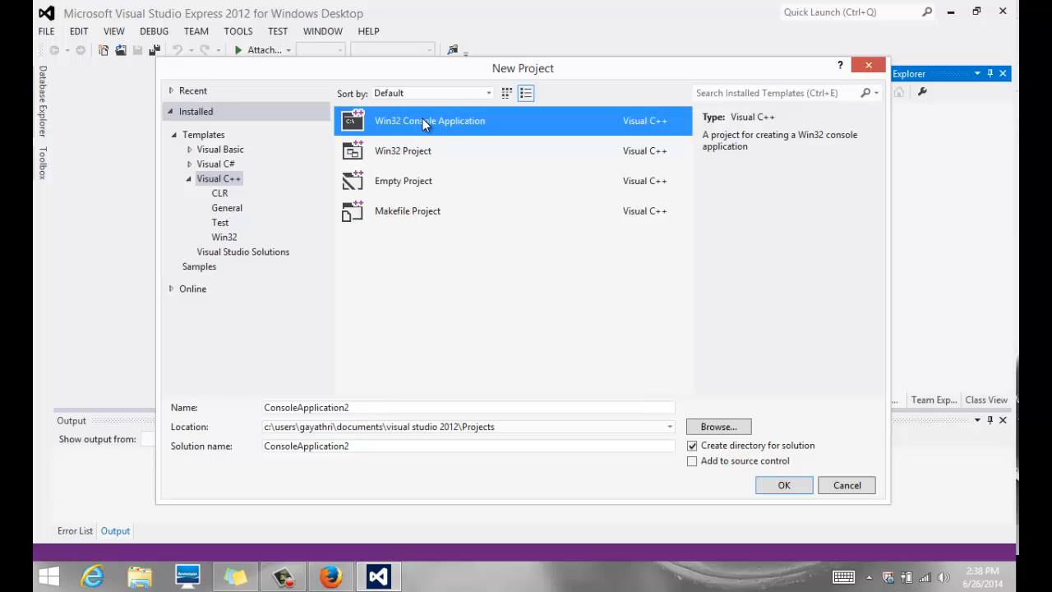
{"action": "mouse_move", "coordinate": [336, 426]}
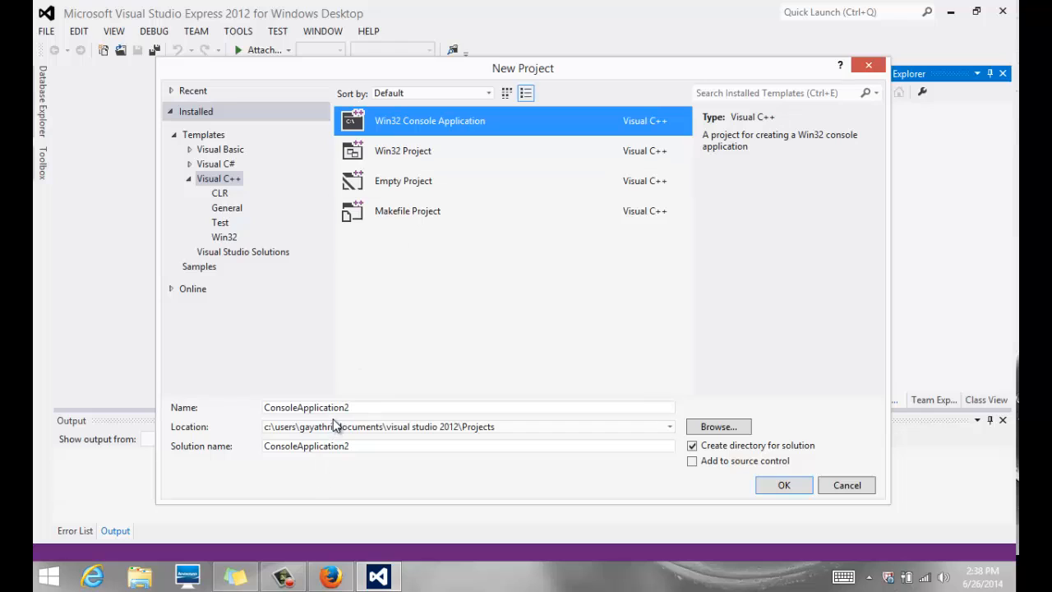
Name the new project Hello.
{"action": "type", "text": "H"}
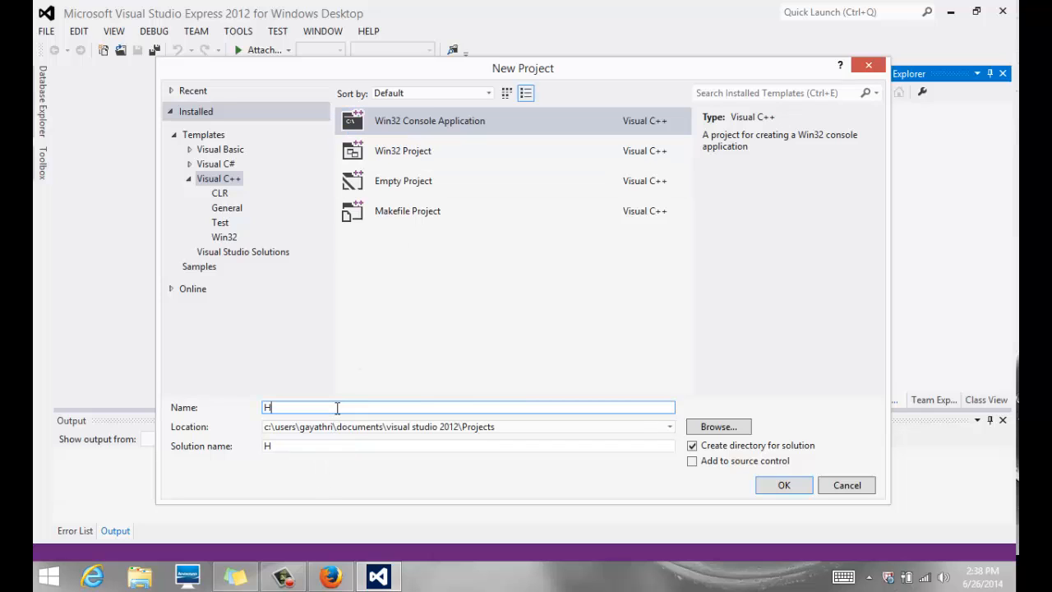
{"action": "type", "text": "ello"}
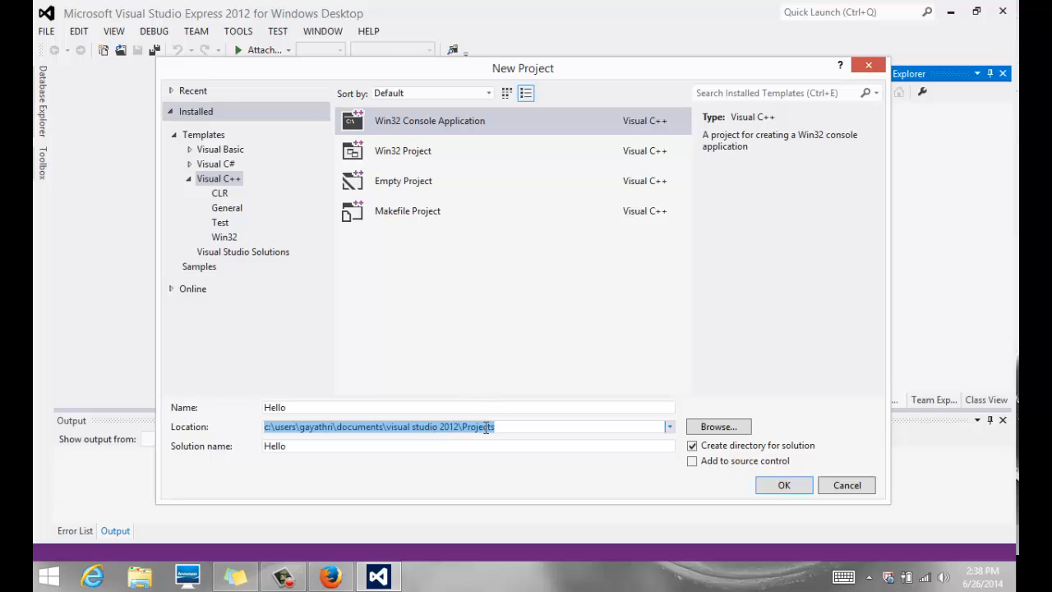
{"action": "left_click", "coordinate": [503, 426]}
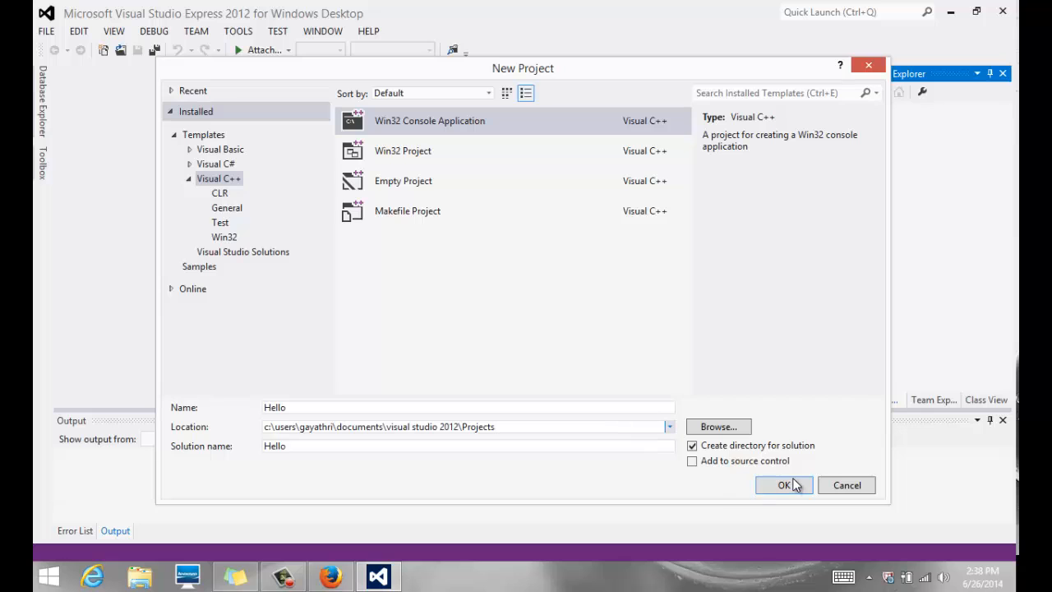
Confirm the settings and finish the Win32 Application Wizard with Empty project ticked.
{"action": "left_click", "coordinate": [782, 485]}
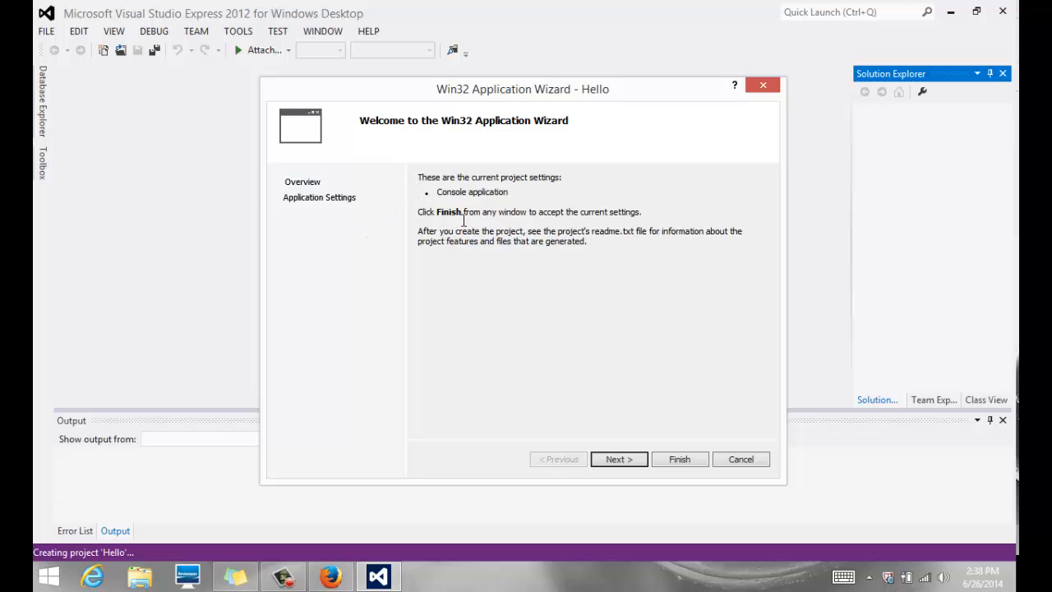
{"action": "mouse_move", "coordinate": [371, 233]}
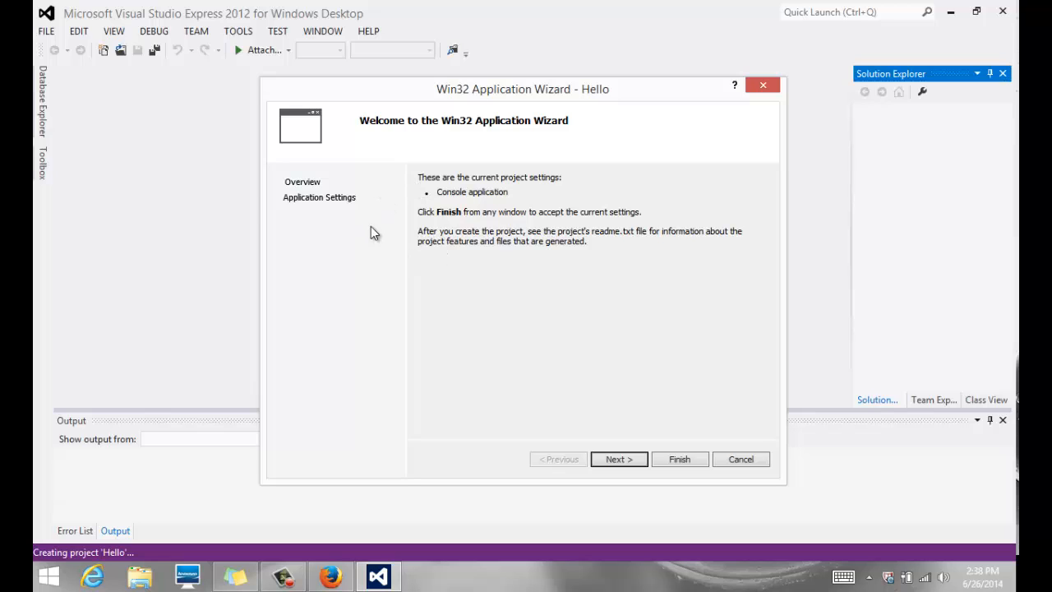
{"action": "mouse_move", "coordinate": [319, 197]}
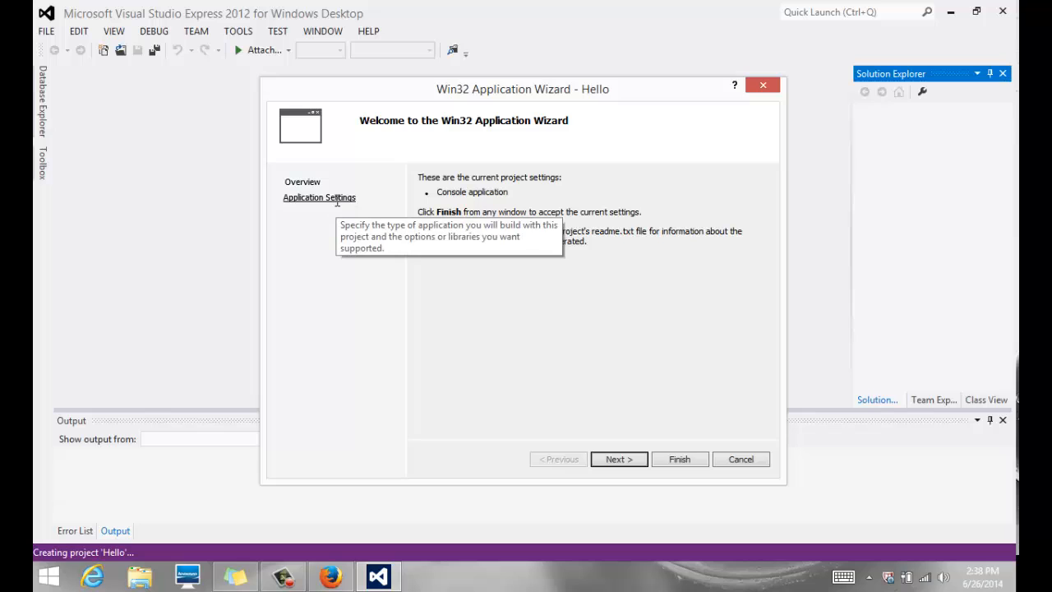
{"action": "left_click", "coordinate": [319, 197]}
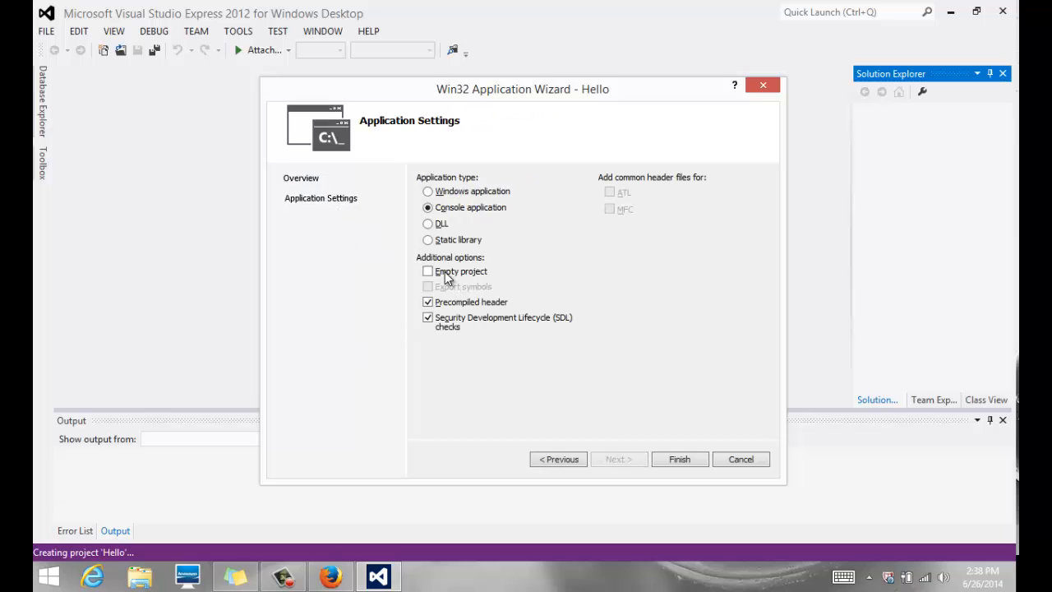
{"action": "left_click", "coordinate": [427, 271]}
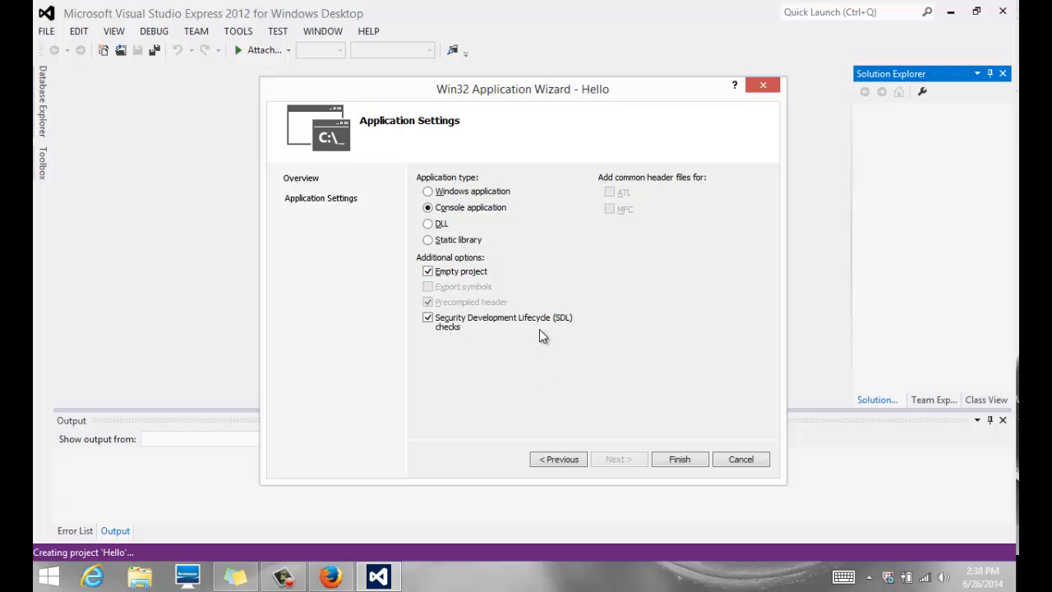
{"action": "mouse_move", "coordinate": [639, 349]}
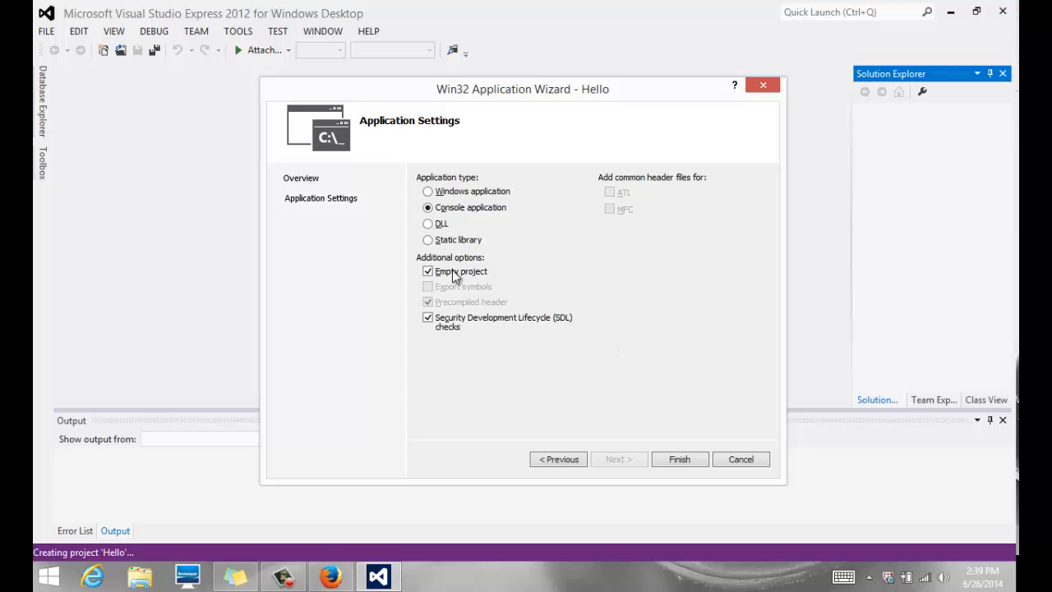
{"action": "mouse_move", "coordinate": [680, 459]}
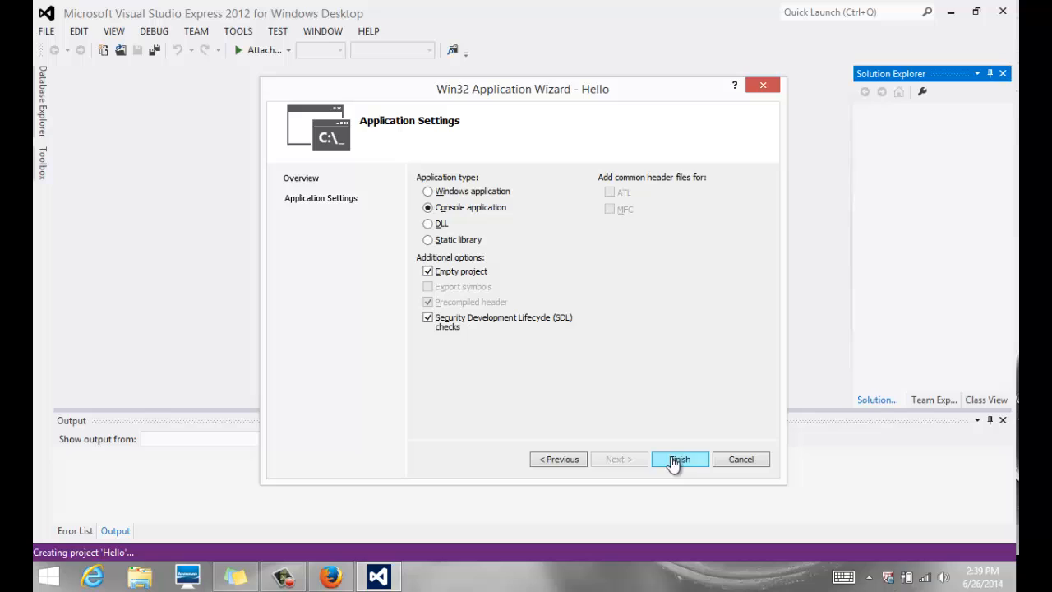
{"action": "left_click", "coordinate": [681, 459]}
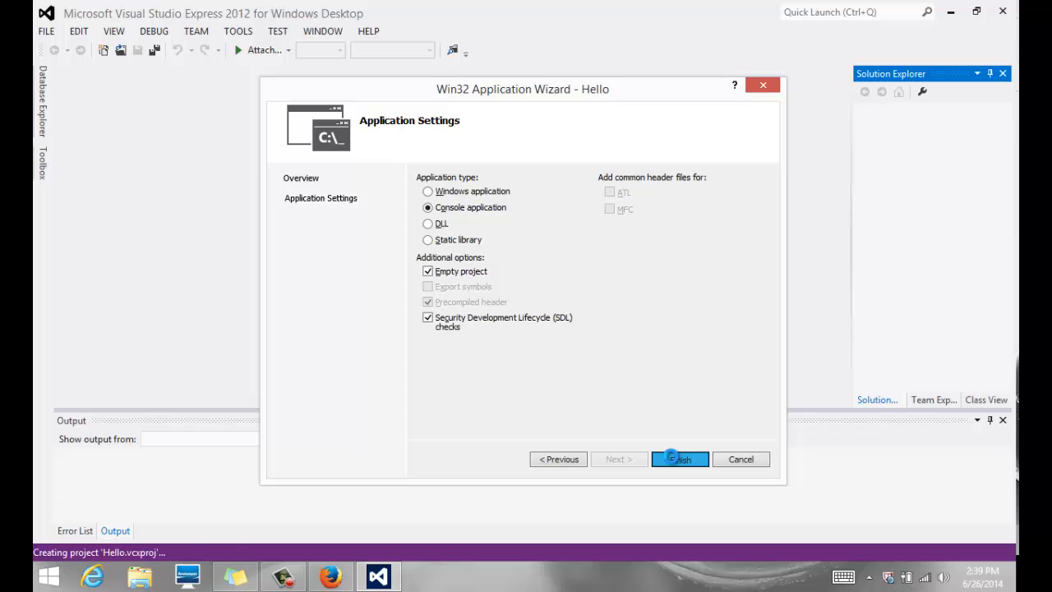
{"action": "left_click", "coordinate": [681, 459]}
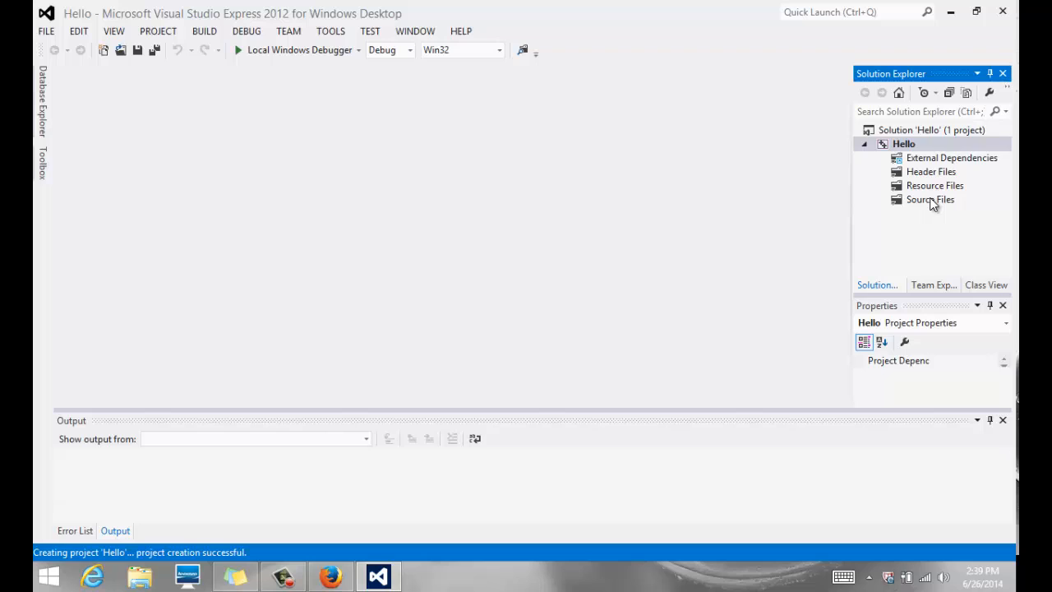
Add a new C++ File named HelloWorld under the project's Source Files folder.
{"action": "left_click", "coordinate": [930, 199]}
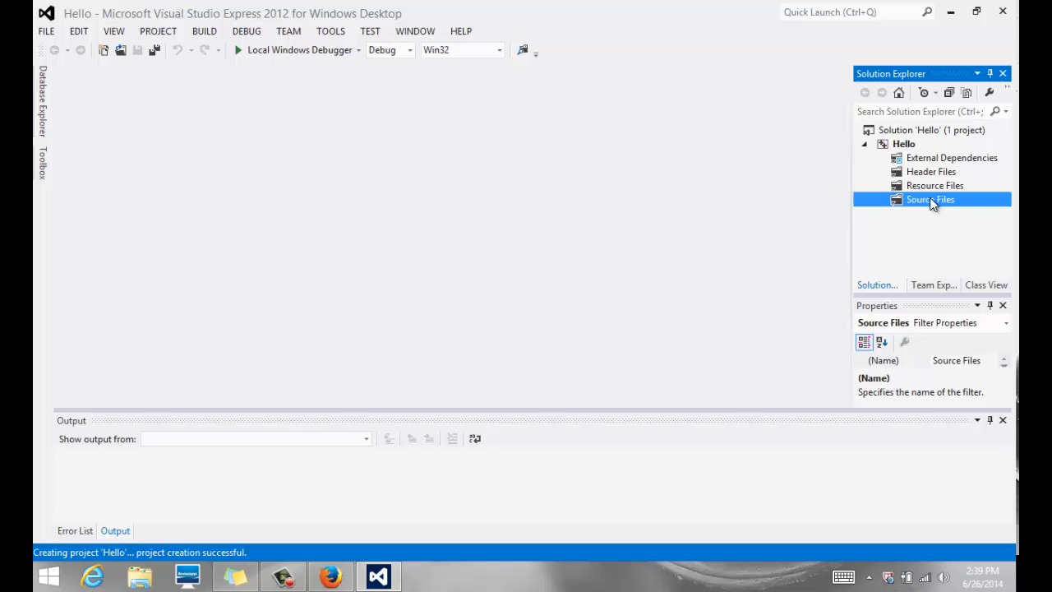
{"action": "right_click", "coordinate": [931, 199]}
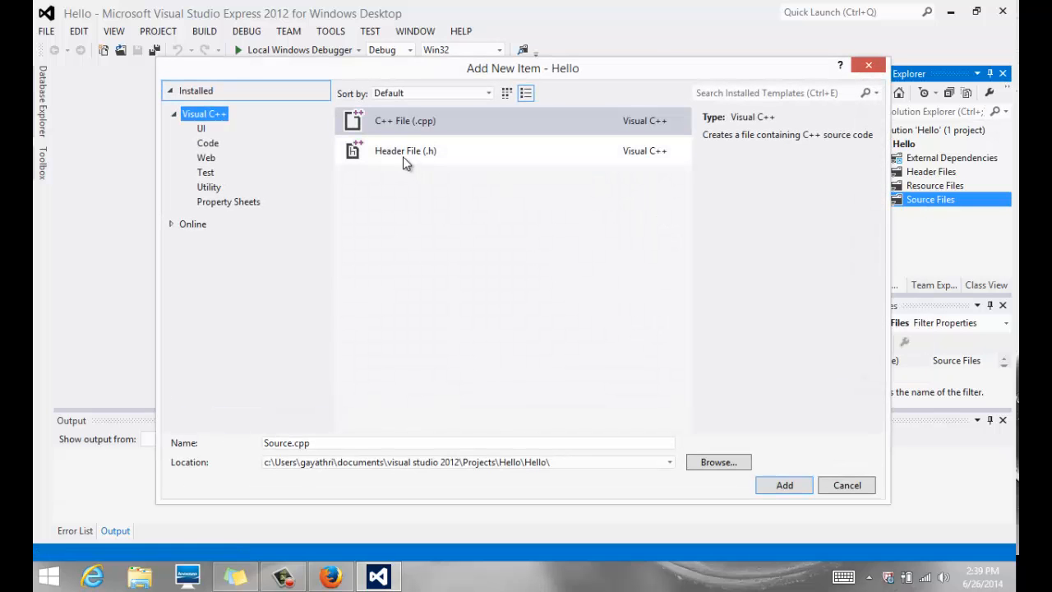
{"action": "left_click", "coordinate": [404, 122]}
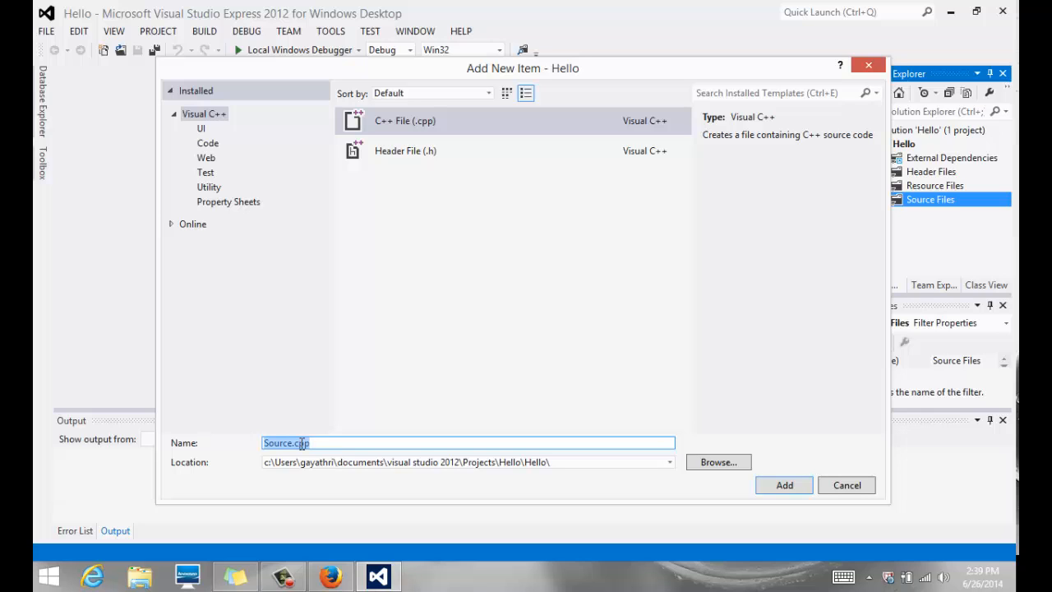
{"action": "type", "text": "HelloWo"}
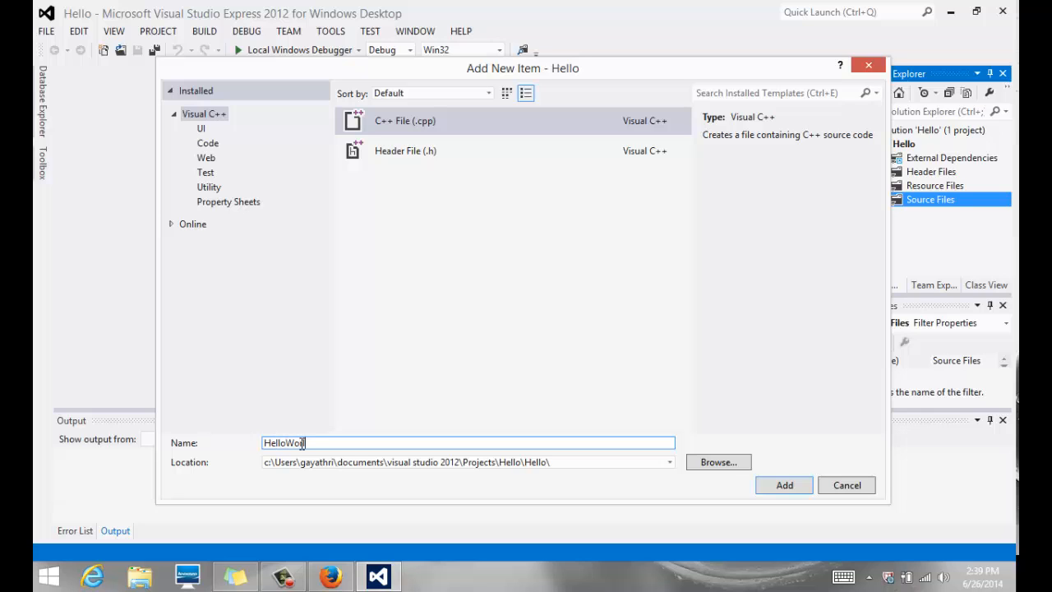
{"action": "type", "text": "rld"}
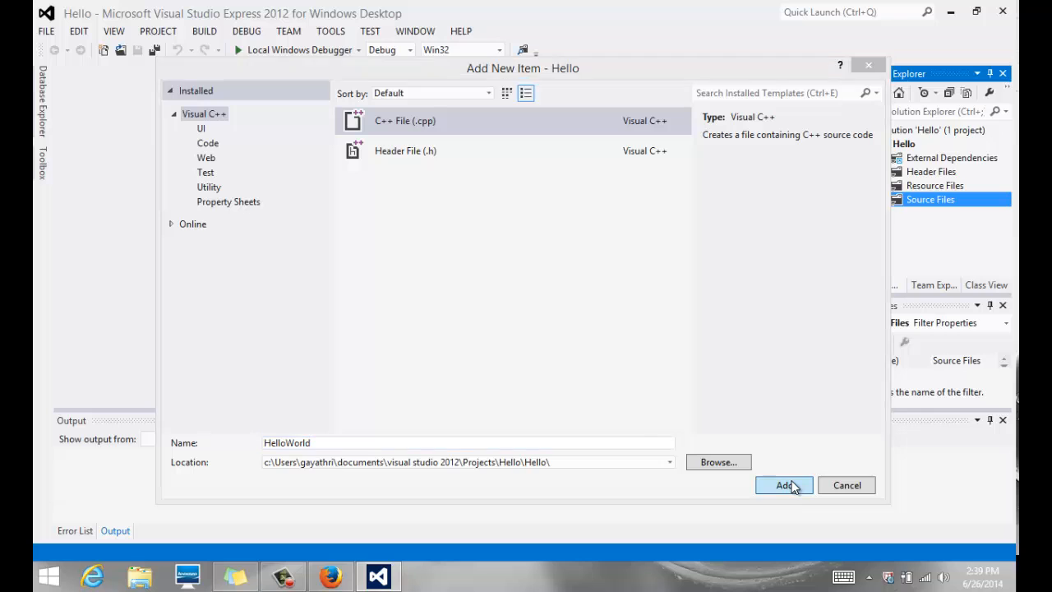
{"action": "left_click", "coordinate": [782, 485]}
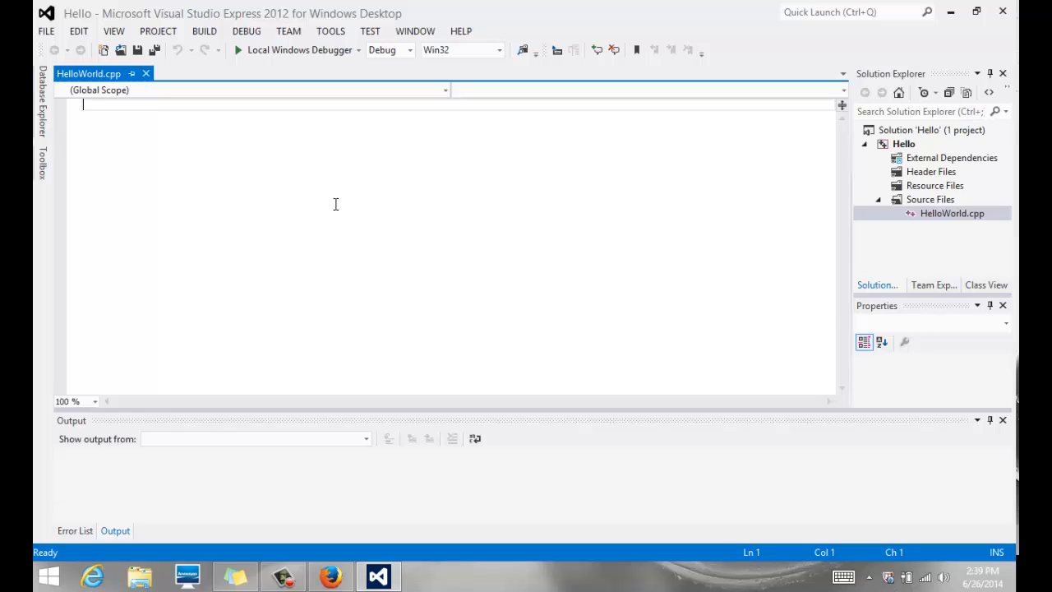
Write an opening comment describing that the program outputs some text.
{"action": "type", "text": "//This p"}
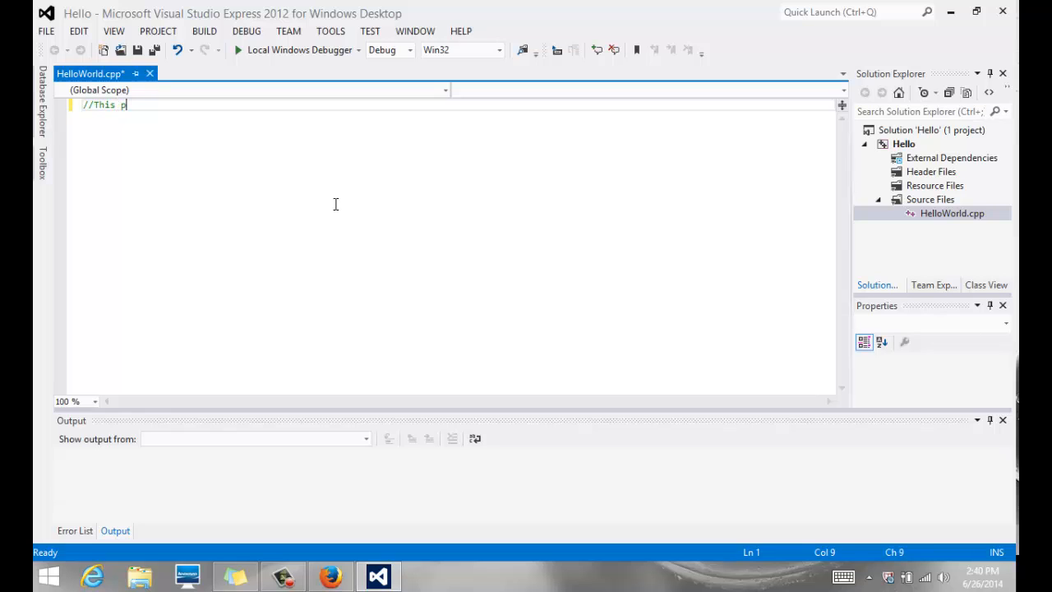
{"action": "type", "text": "rogram outputs s"}
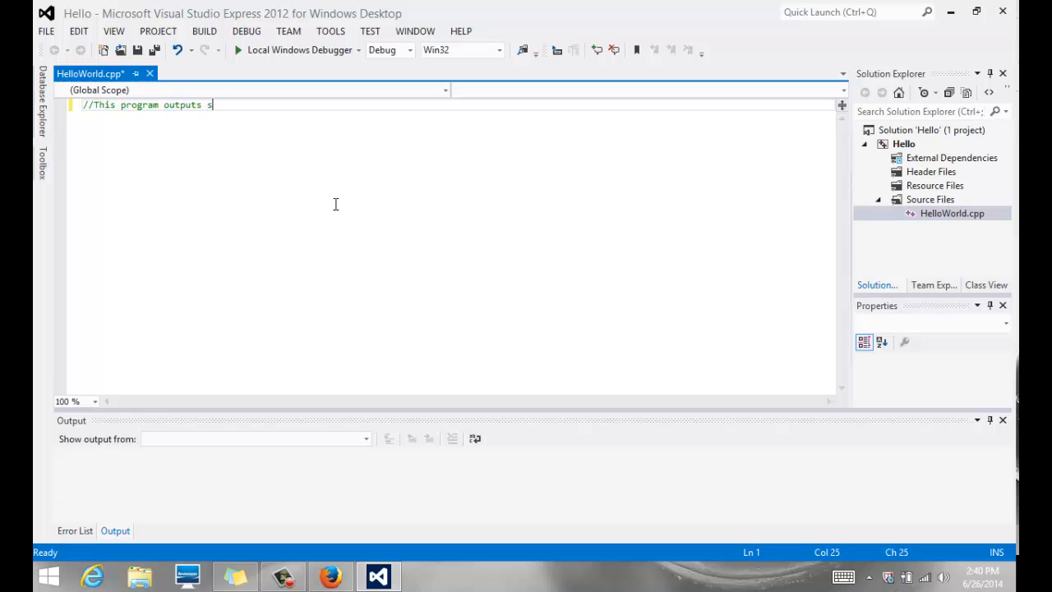
{"action": "type", "text": "ome text tot h"}
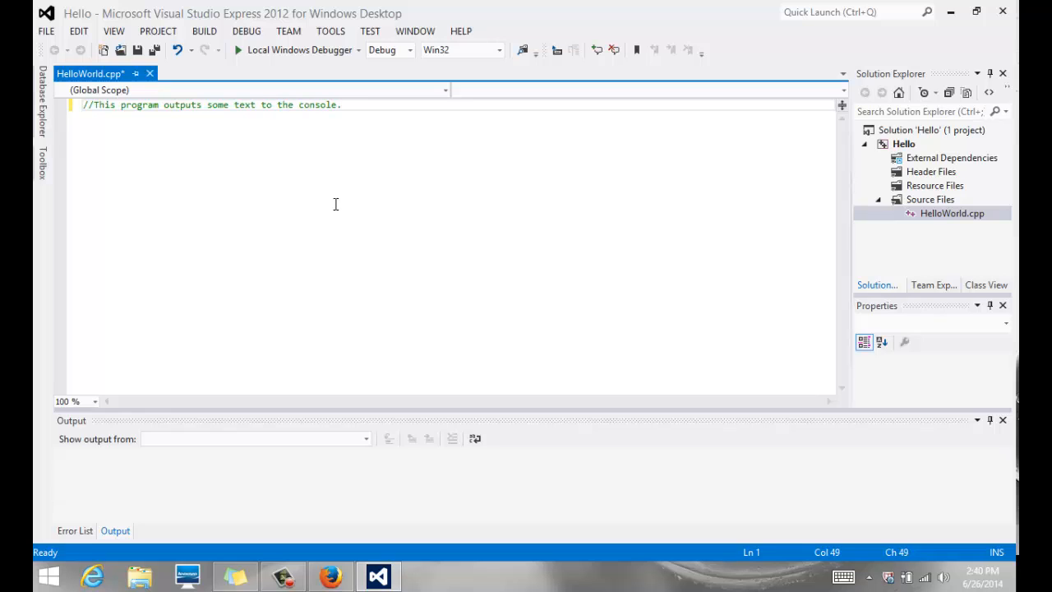
{"action": "type", "text": "@"}
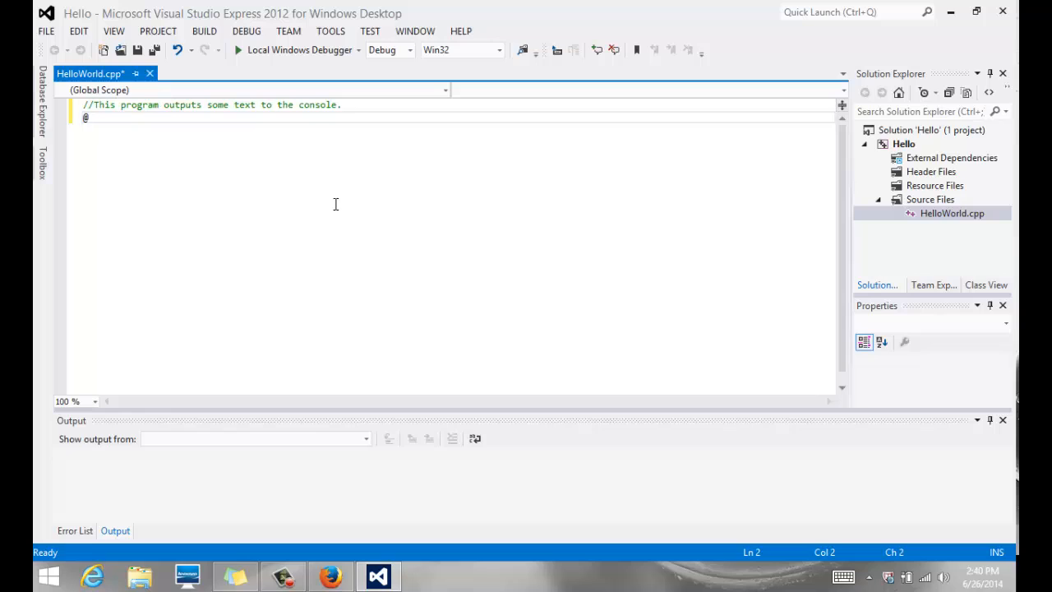
Add #include <iostream> and using namespace std;, then begin the int line.
{"action": "type", "text": "#include"}
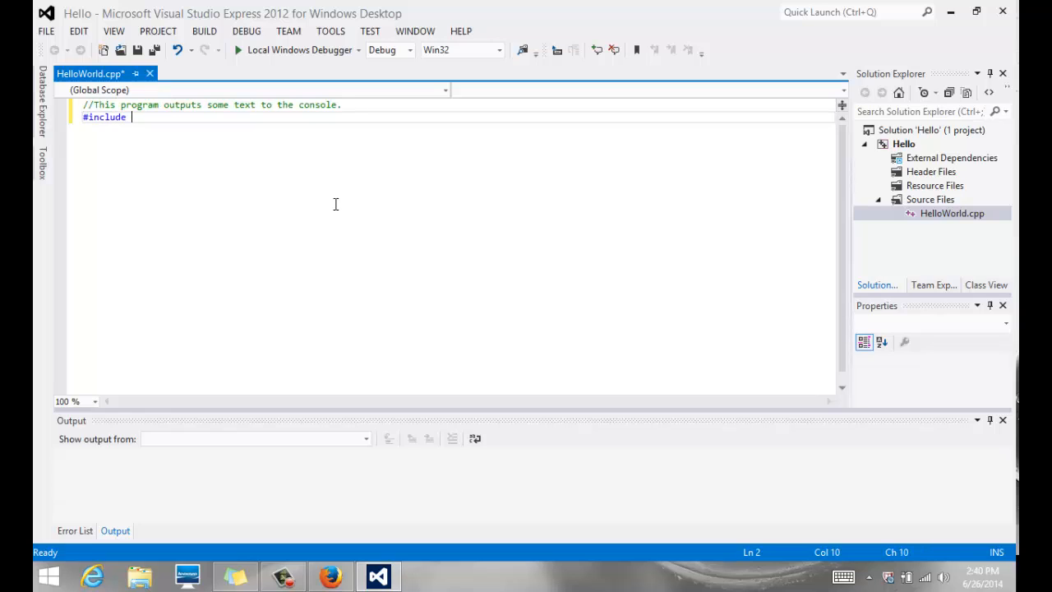
{"action": "type", "text": "<iostream>"}
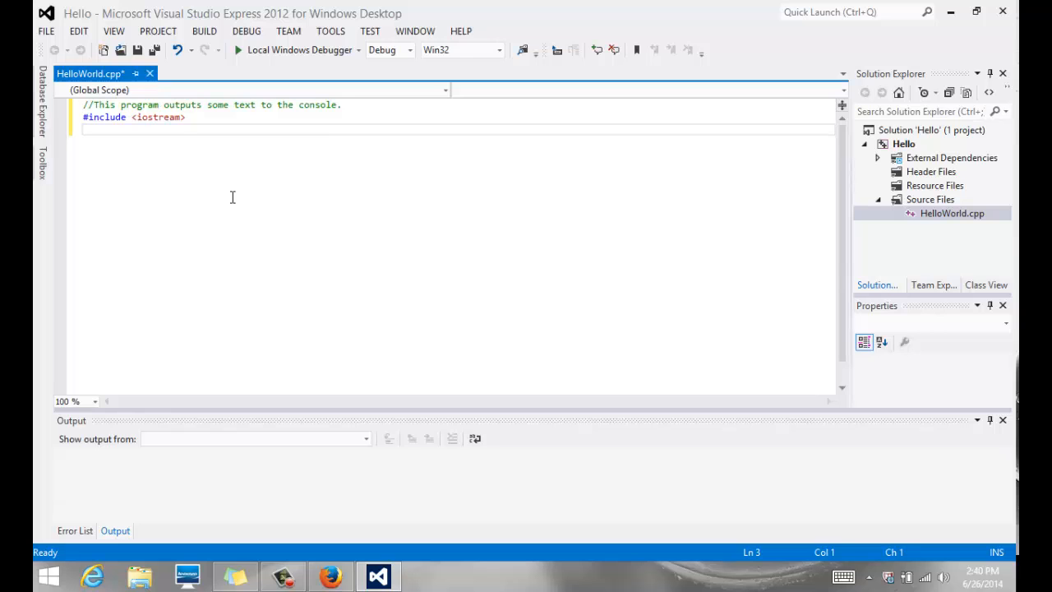
{"action": "type", "text": "using namespace std;"}
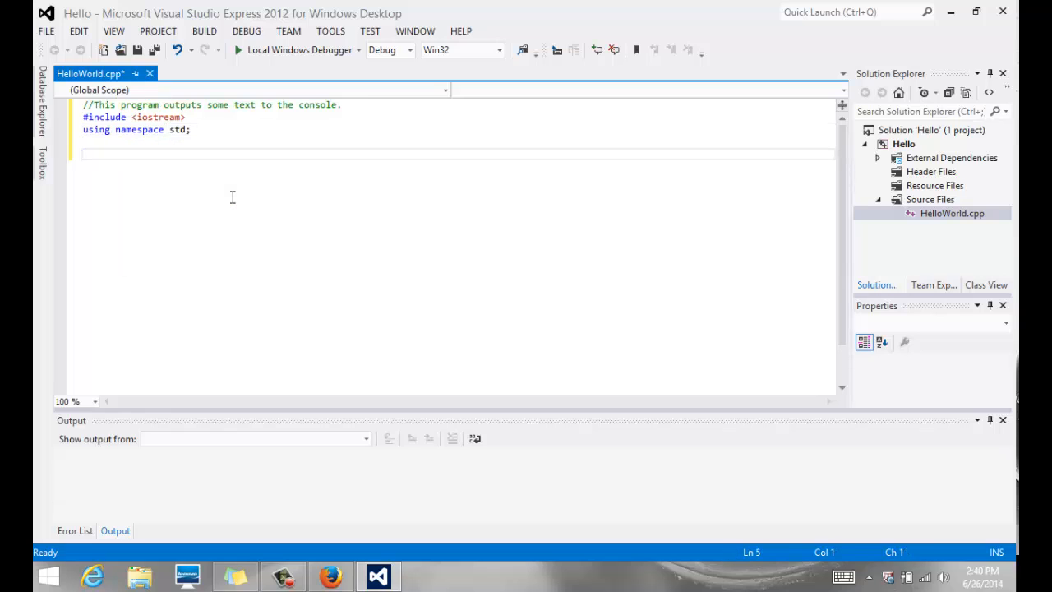
{"action": "type", "text": "int"}
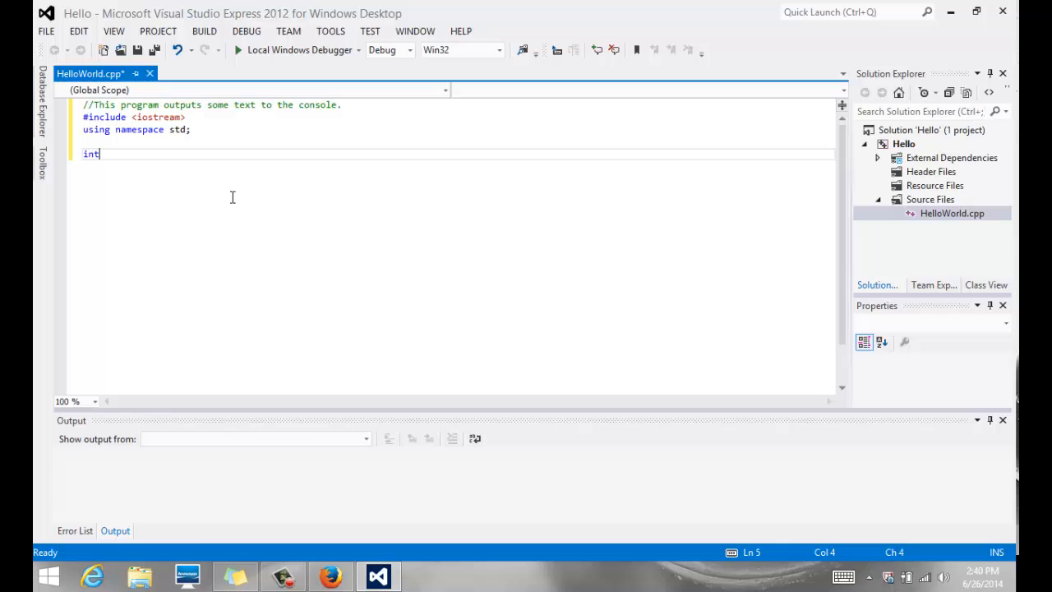
Declare int main() and open its body with braces.
{"action": "type", "text": "main()"}
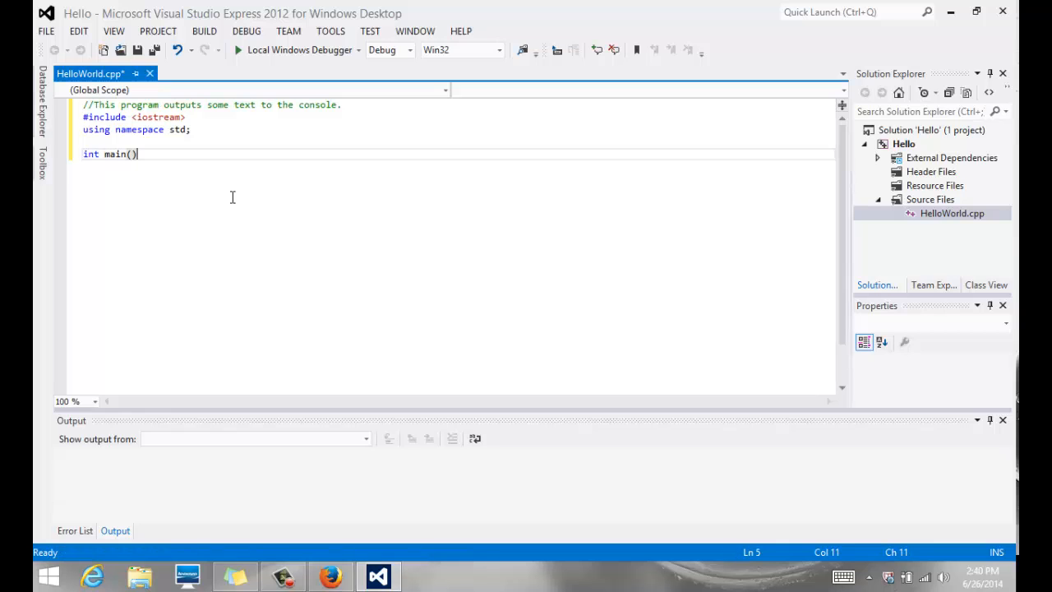
{"action": "key", "text": "Enter"}
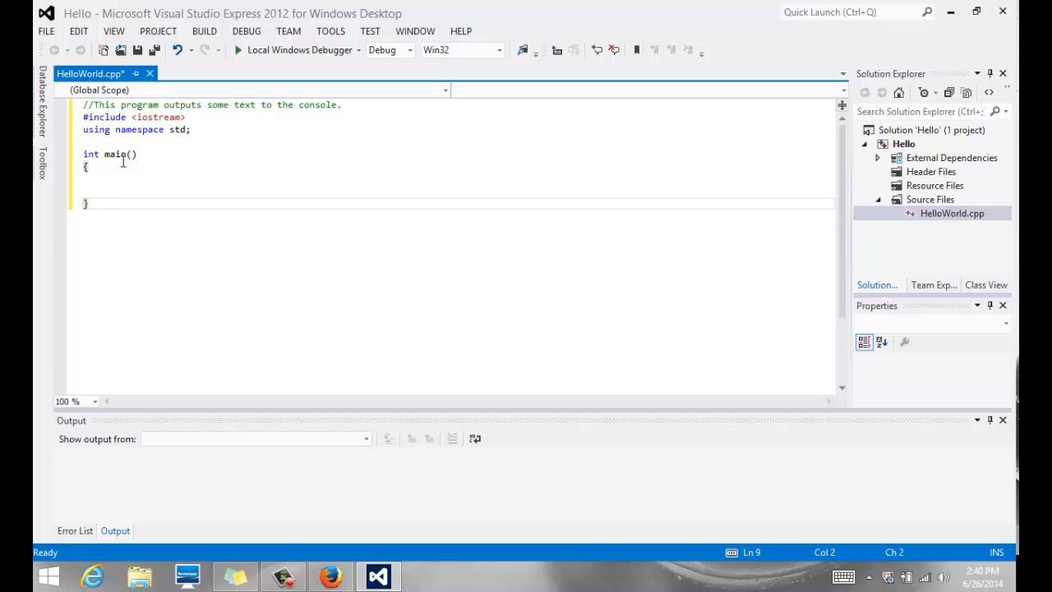
{"action": "double_click", "coordinate": [116, 155]}
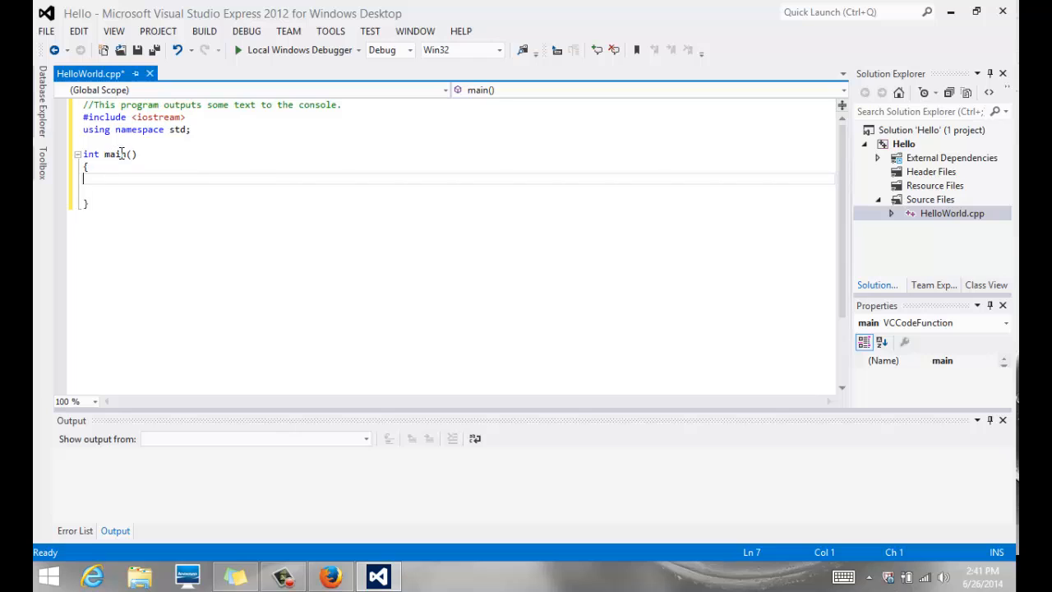
{"action": "mouse_move", "coordinate": [130, 175]}
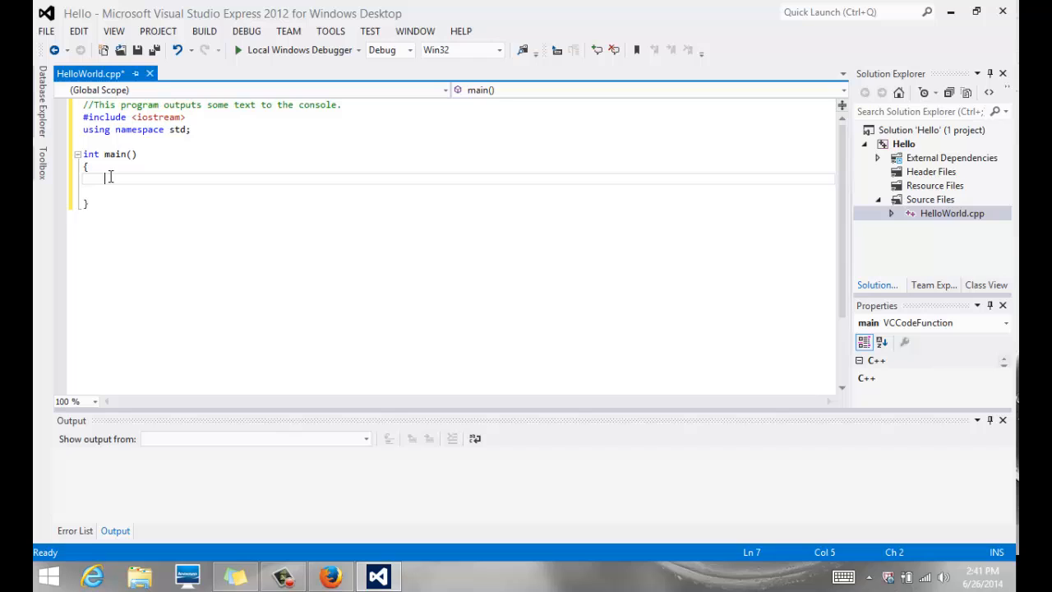
Write the statement cout << "Hello World!!"; inside main.
{"action": "type", "text": "cout <<"}
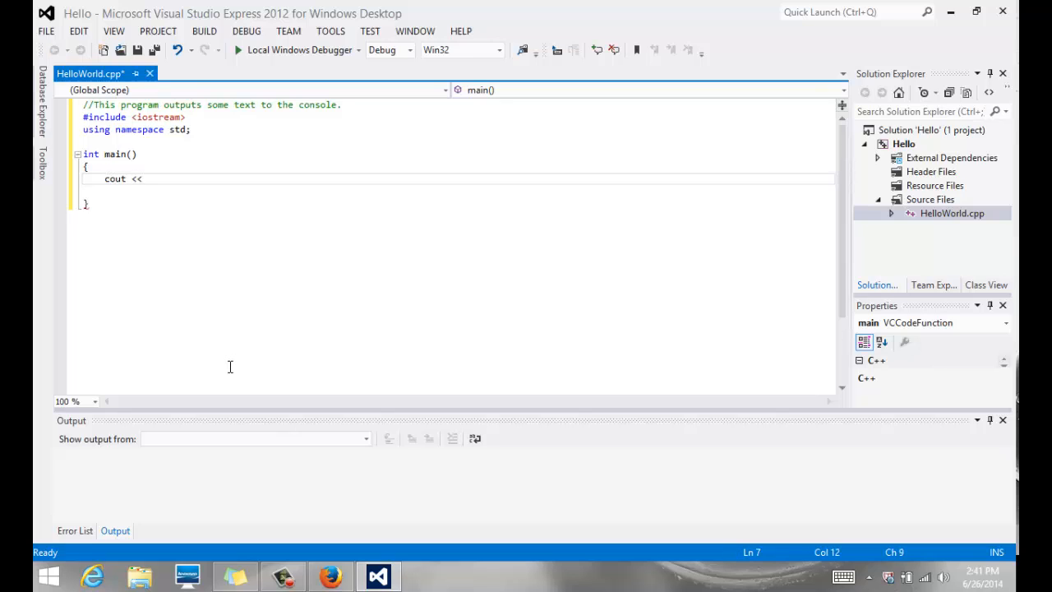
{"action": "type", "text": "\" \""}
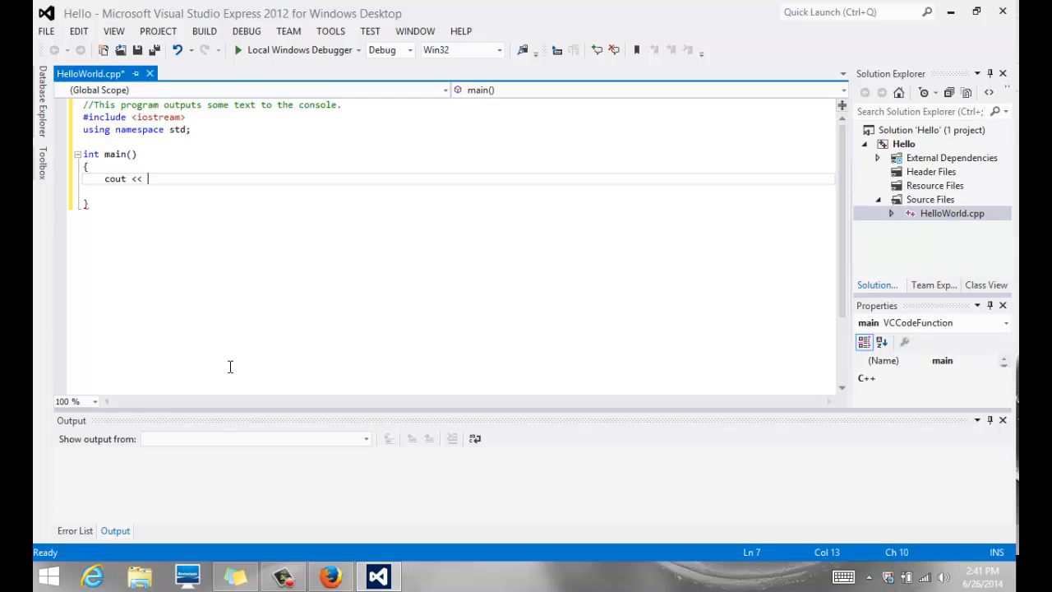
{"action": "type", "text": "\"Hello"}
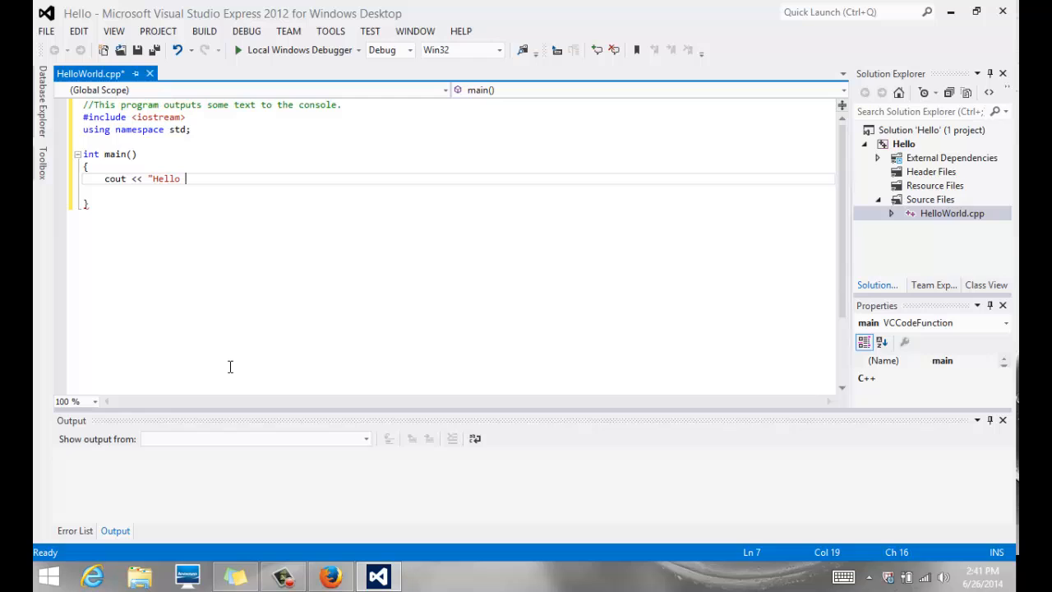
{"action": "type", "text": "World"}
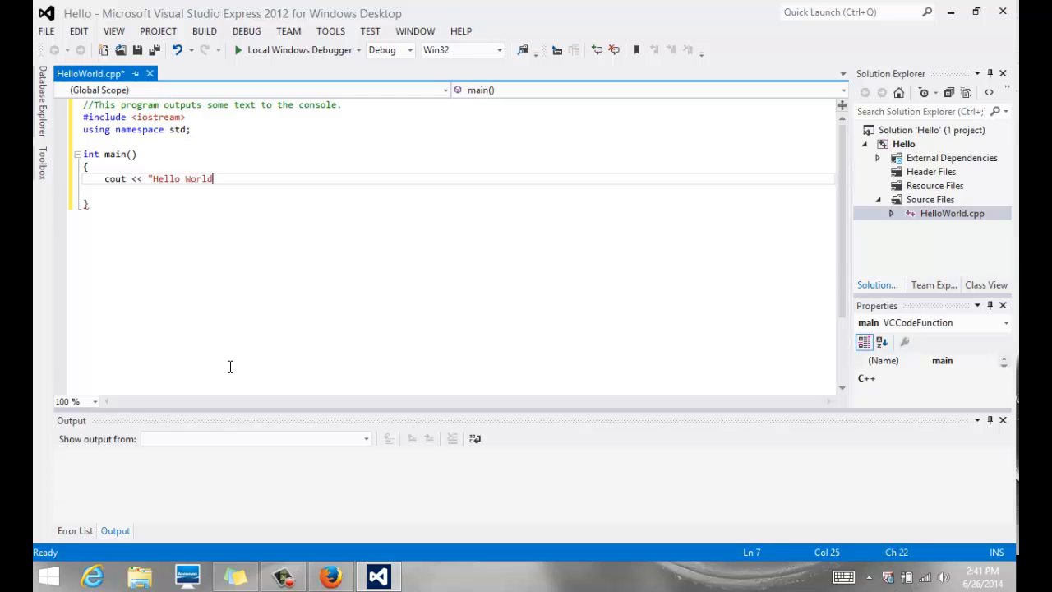
{"action": "type", "text": "!!"}
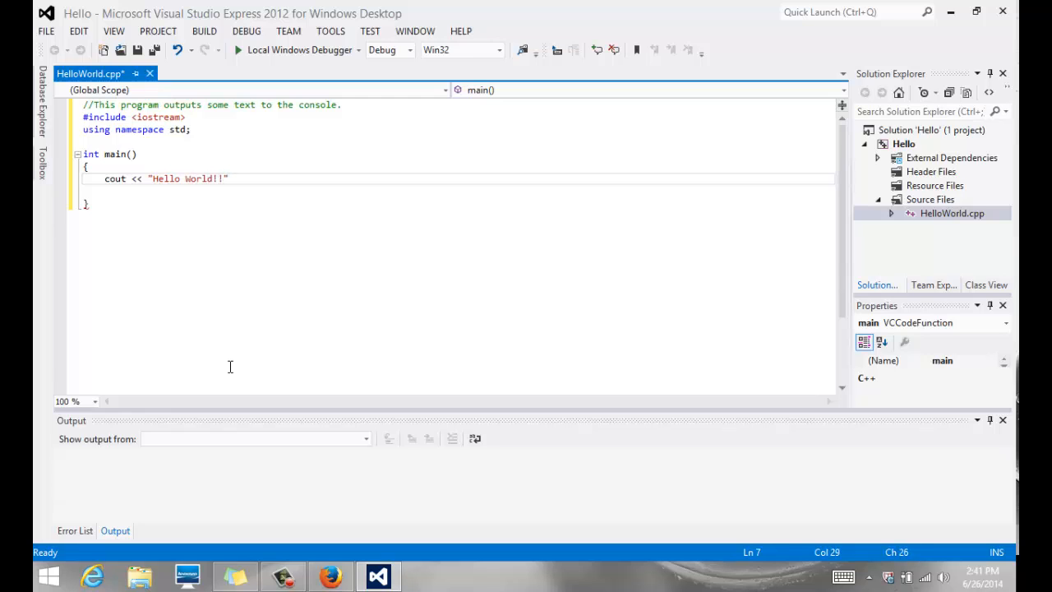
{"action": "key", "text": "Backspace"}
{"action": "type", "text": ";"}
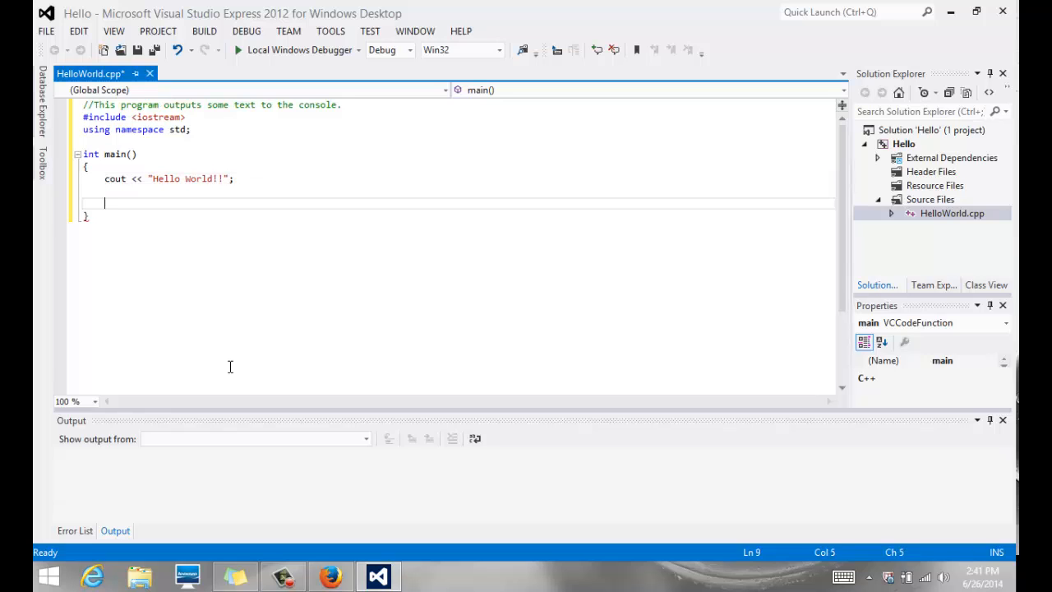
Add return 0; as the last statement of main.
{"action": "type", "text": "return"}
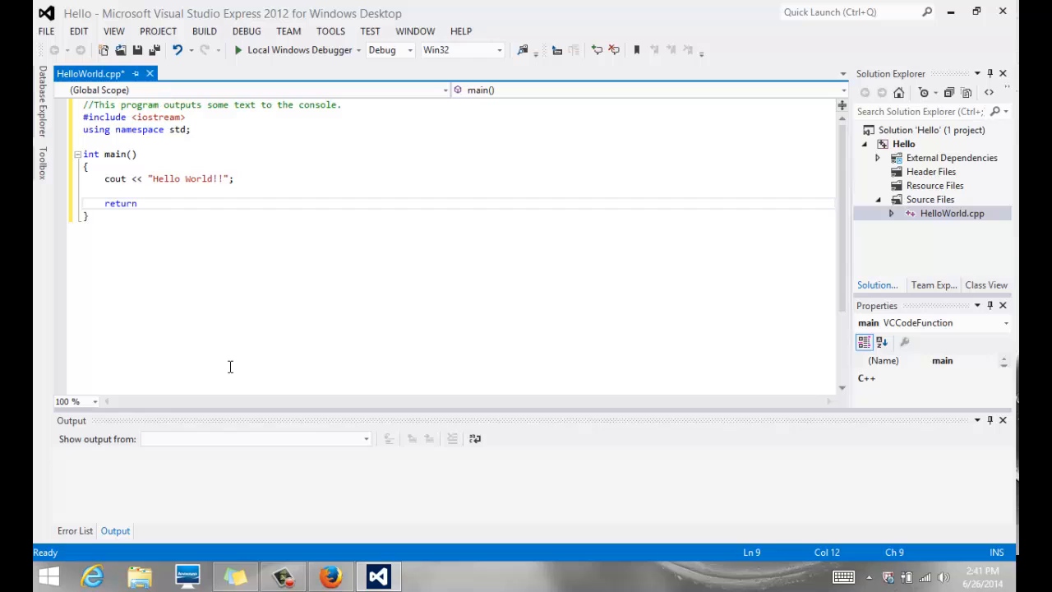
{"action": "type", "text": "0;"}
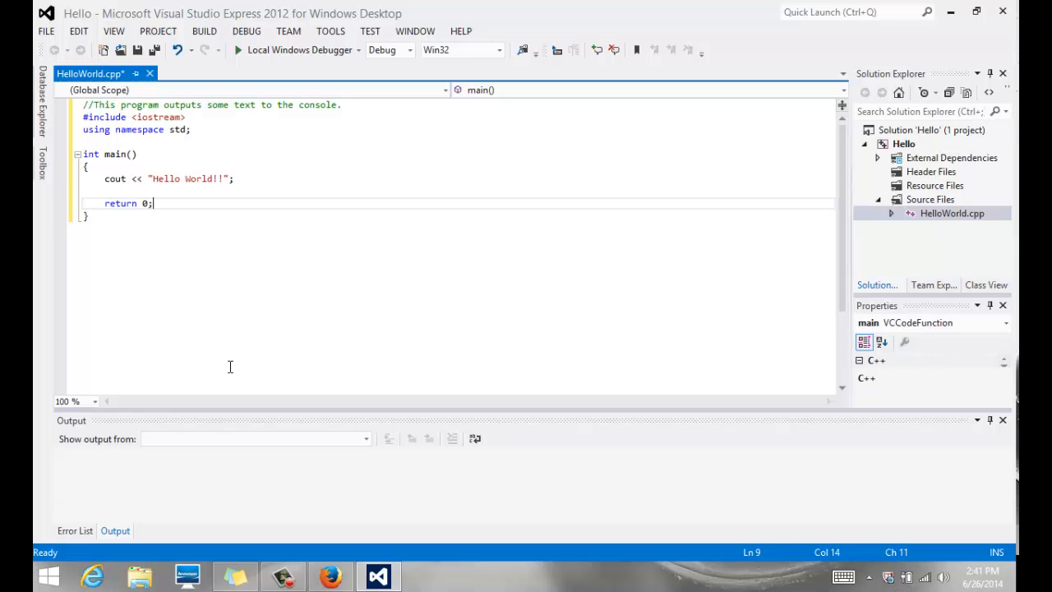
{"action": "left_click", "coordinate": [148, 214]}
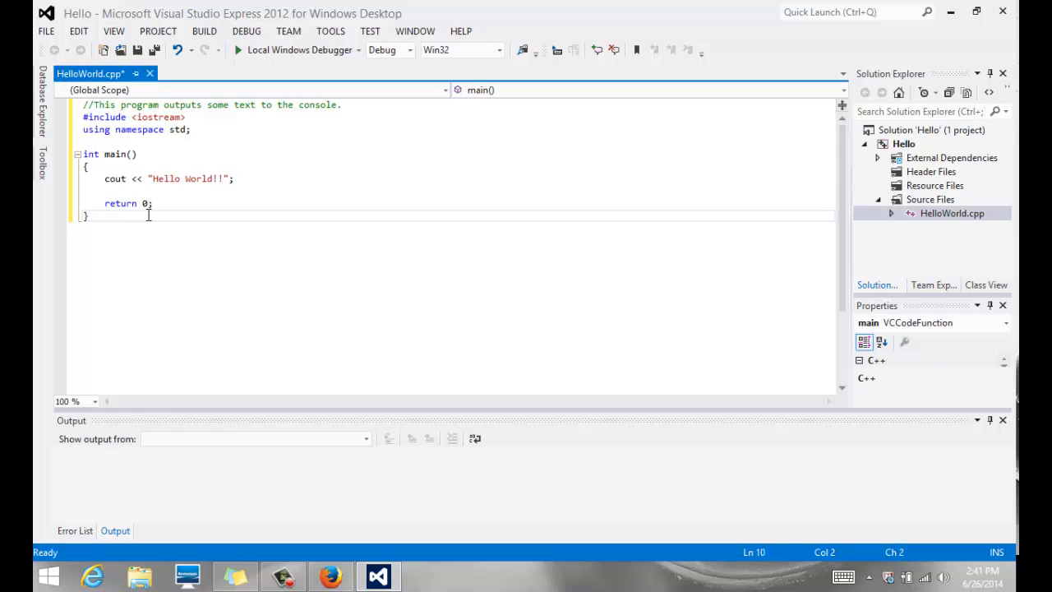
Build the solution from the BUILD menu and run the Hello program.
{"action": "left_click", "coordinate": [87, 213]}
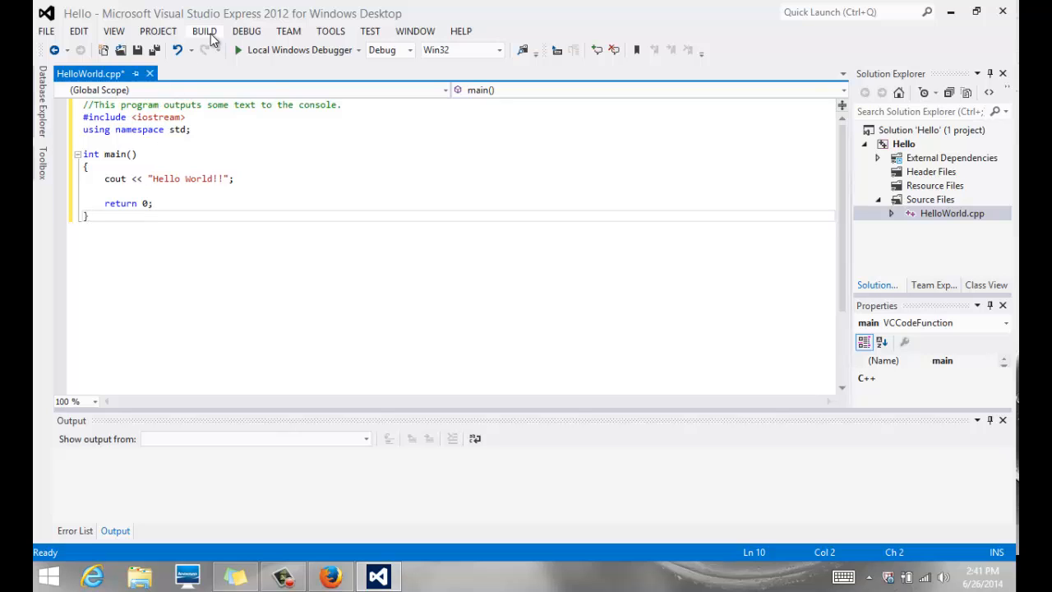
{"action": "left_click", "coordinate": [204, 30]}
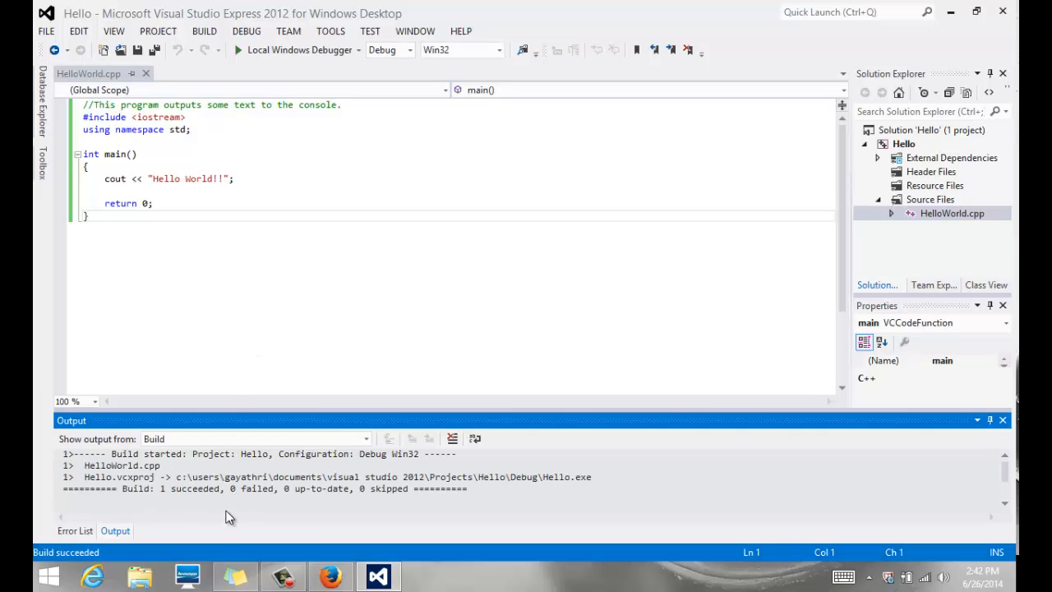
{"action": "left_click", "coordinate": [350, 250]}
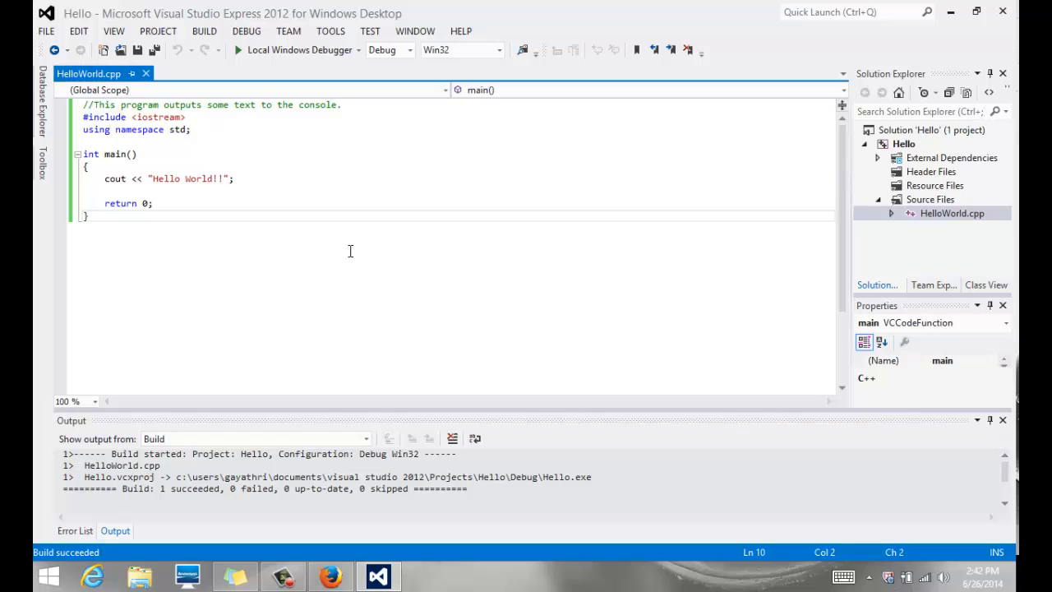
{"action": "left_click", "coordinate": [237, 50]}
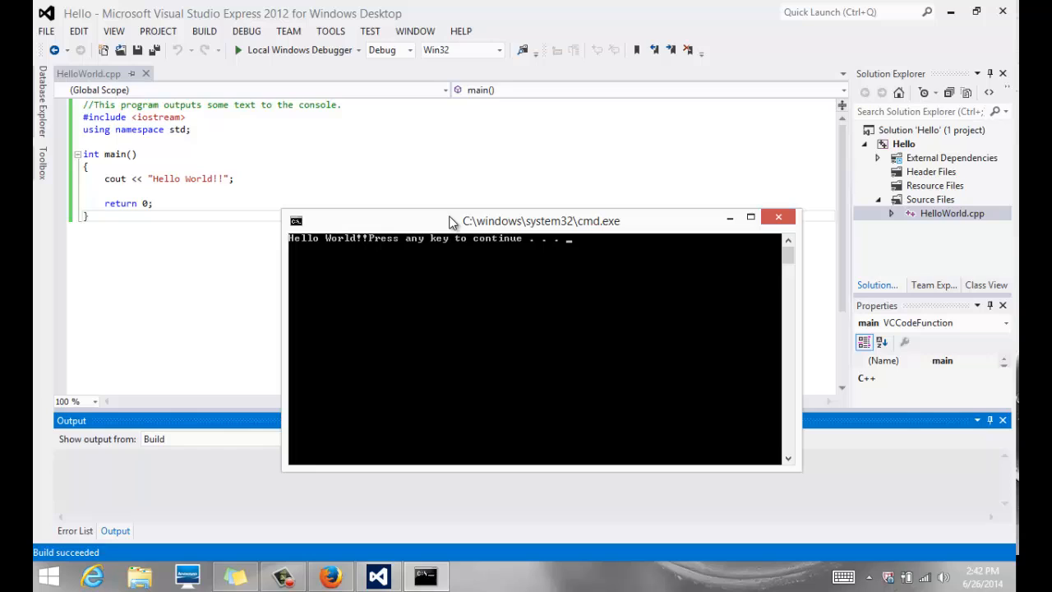
{"action": "mouse_move", "coordinate": [510, 247]}
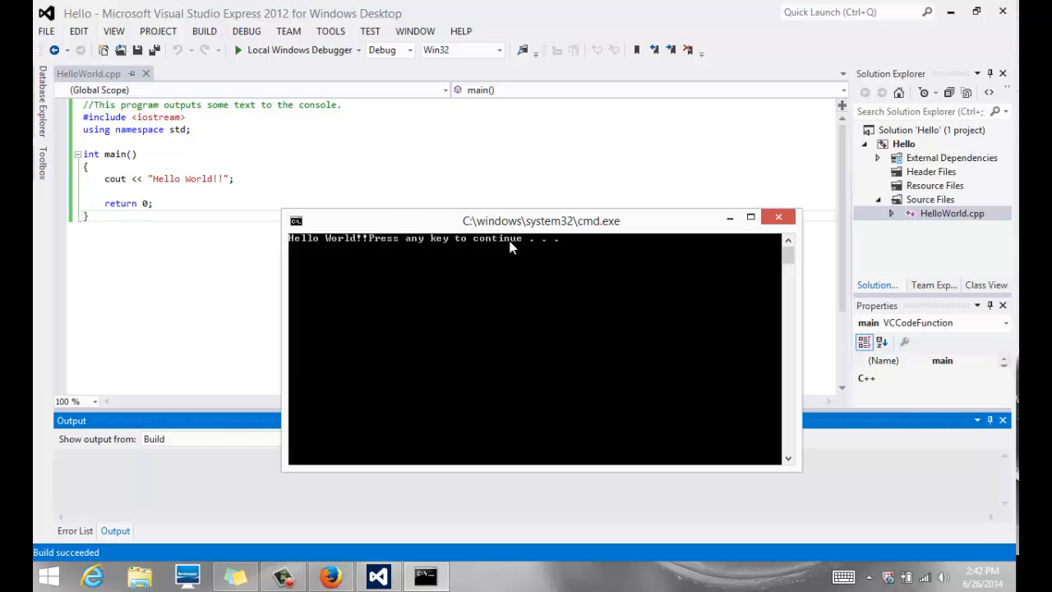
{"action": "mouse_move", "coordinate": [313, 224]}
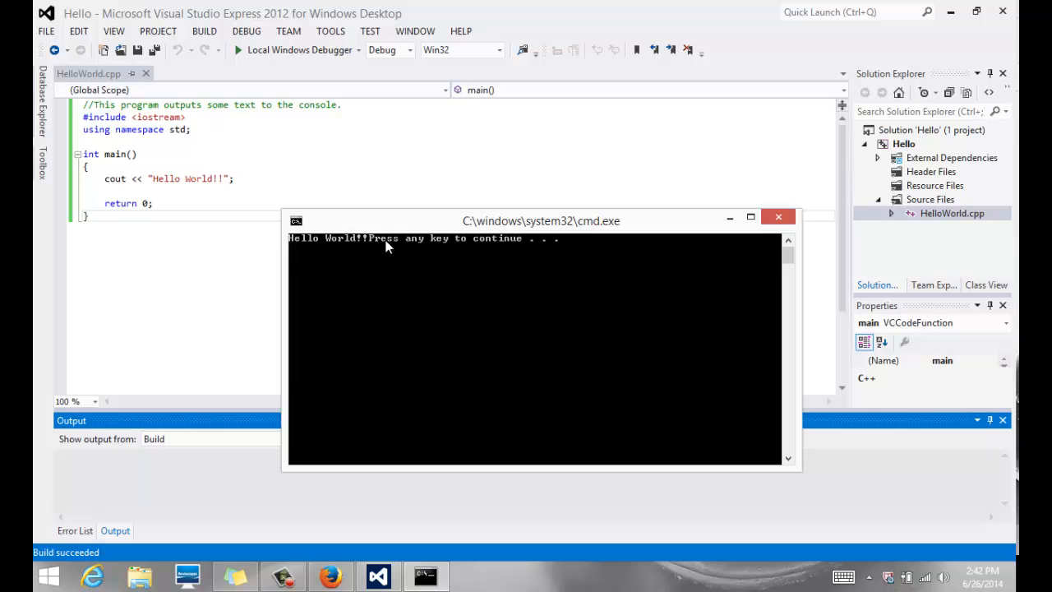
{"action": "mouse_move", "coordinate": [393, 249]}
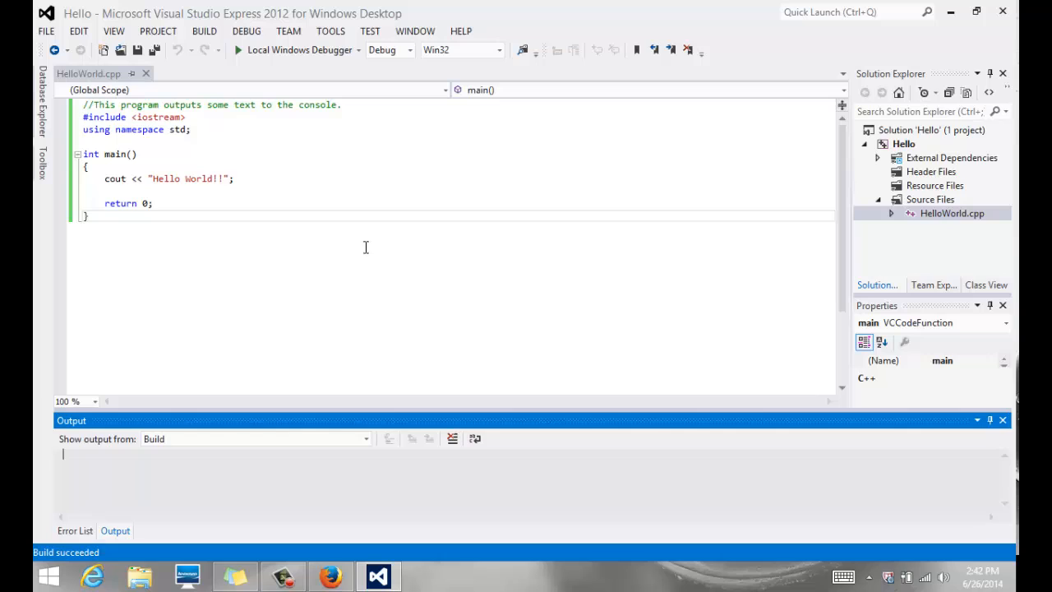
Append << endl after the "Hello World!!" string in the cout statement.
{"action": "left_click", "coordinate": [231, 178]}
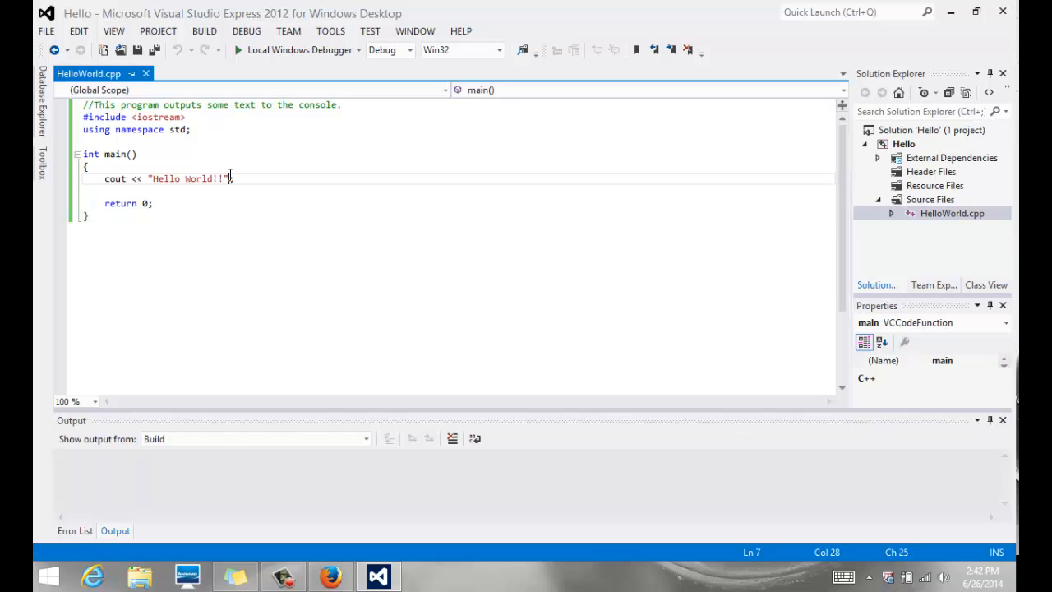
{"action": "type", "text": ";"}
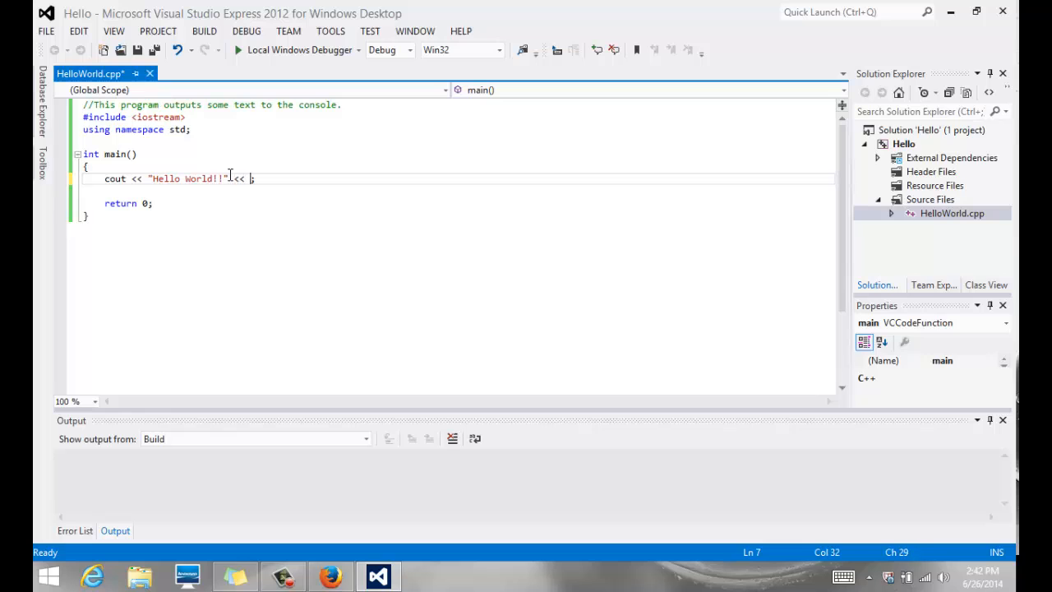
{"action": "type", "text": "endl"}
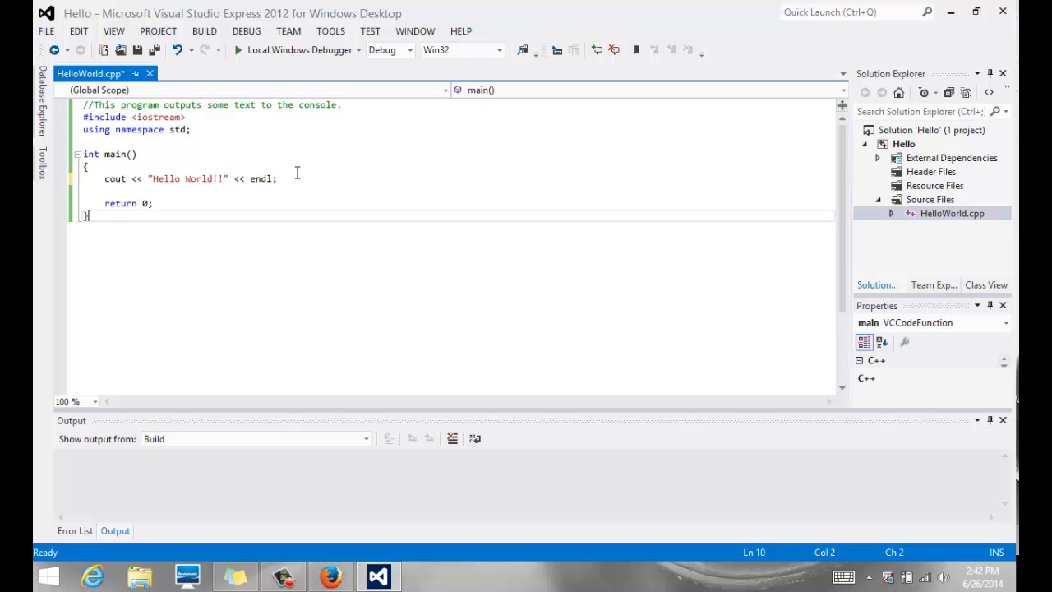
{"action": "left_click", "coordinate": [280, 178]}
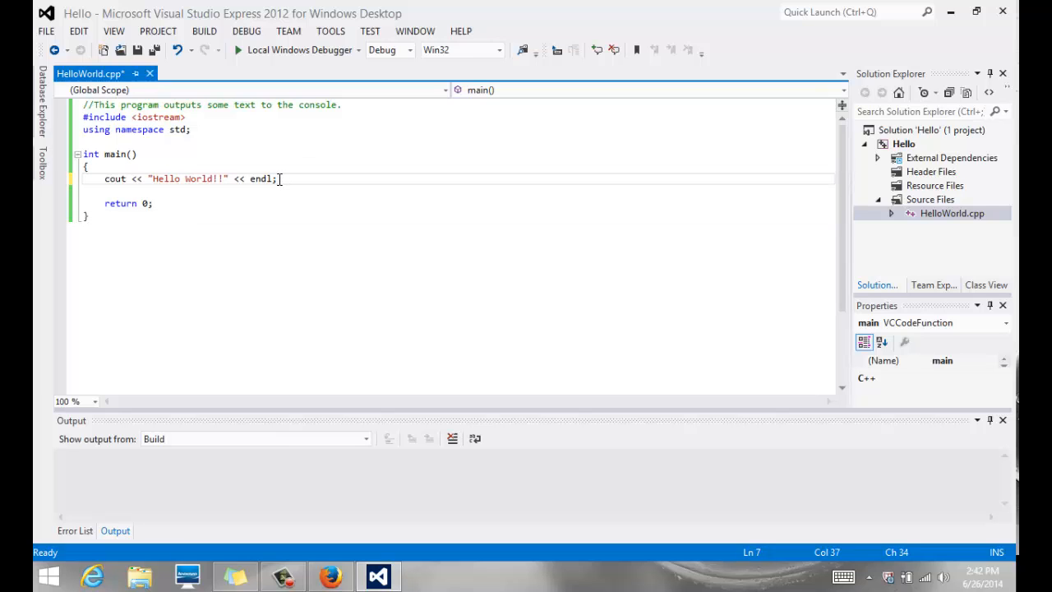
{"action": "double_click", "coordinate": [259, 178]}
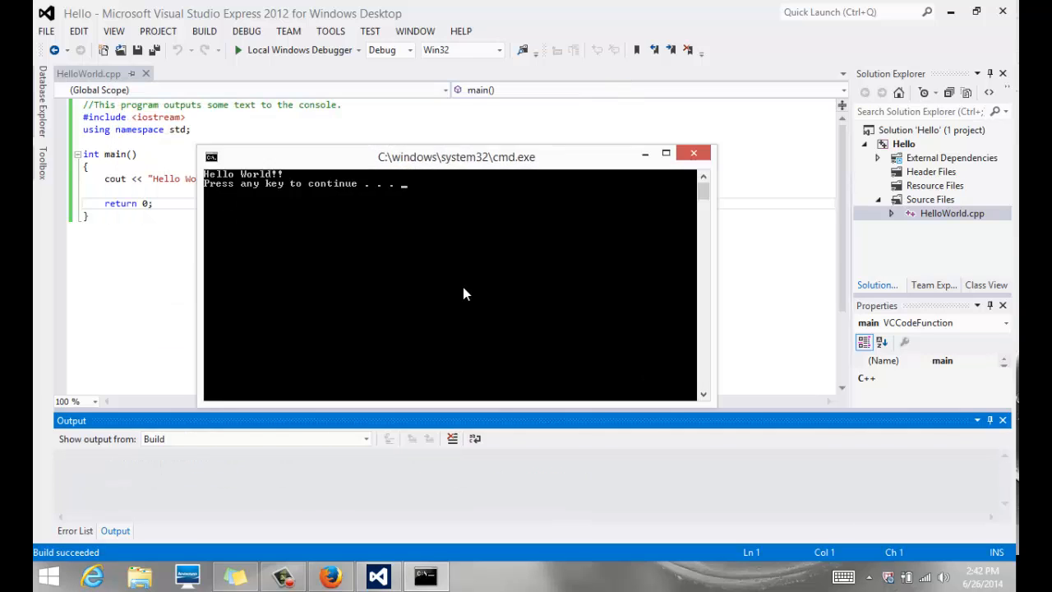
Drag the rerun console window aside to see Hello World!! on its own line.
{"action": "left_click_drag", "start_coordinate": [455, 156], "coordinate": [564, 273]}
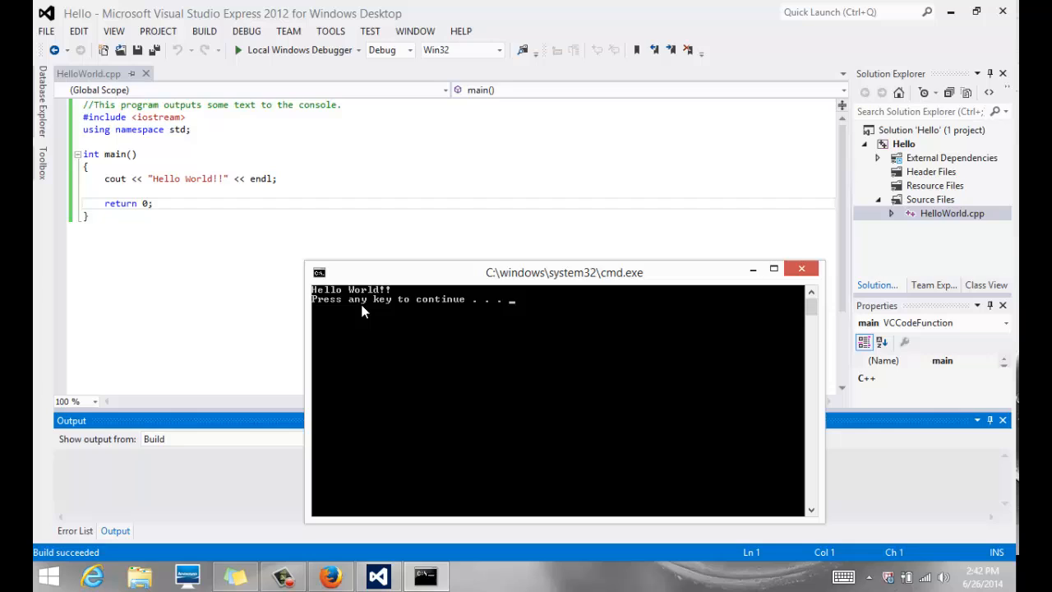